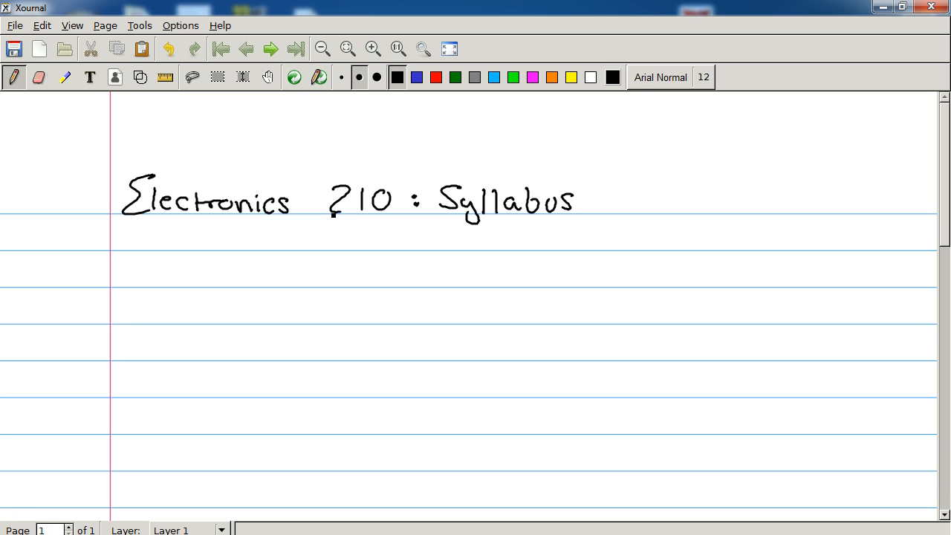
pyautogui.moveTo(652, 7)
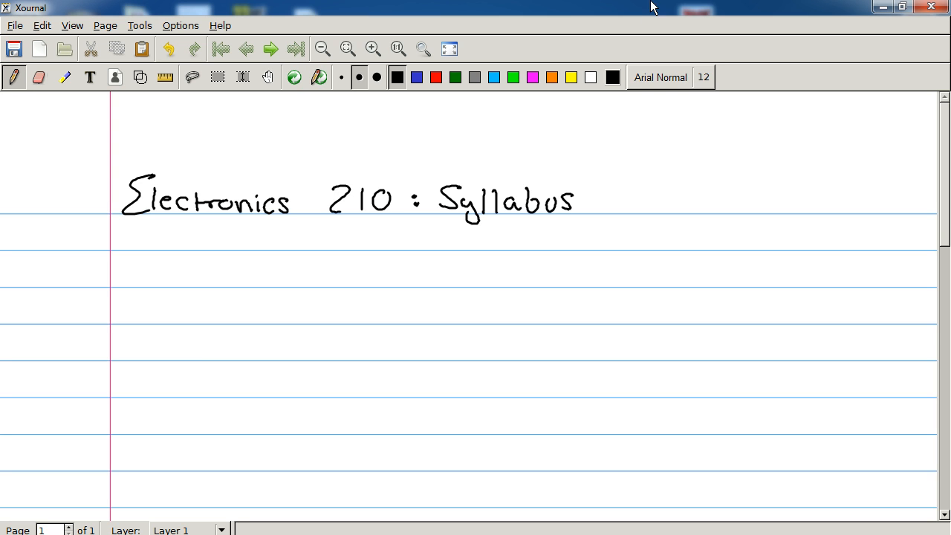
# Step: Scroll down below the 'Electronics 210 : Syllabus' heading to blank ruled lines
pyautogui.scroll(-3)
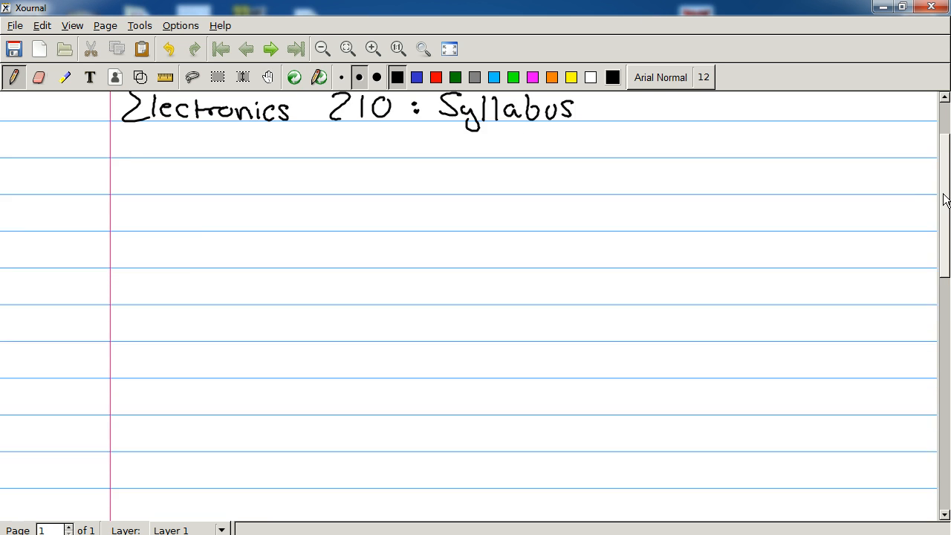
pyautogui.scroll(-3)
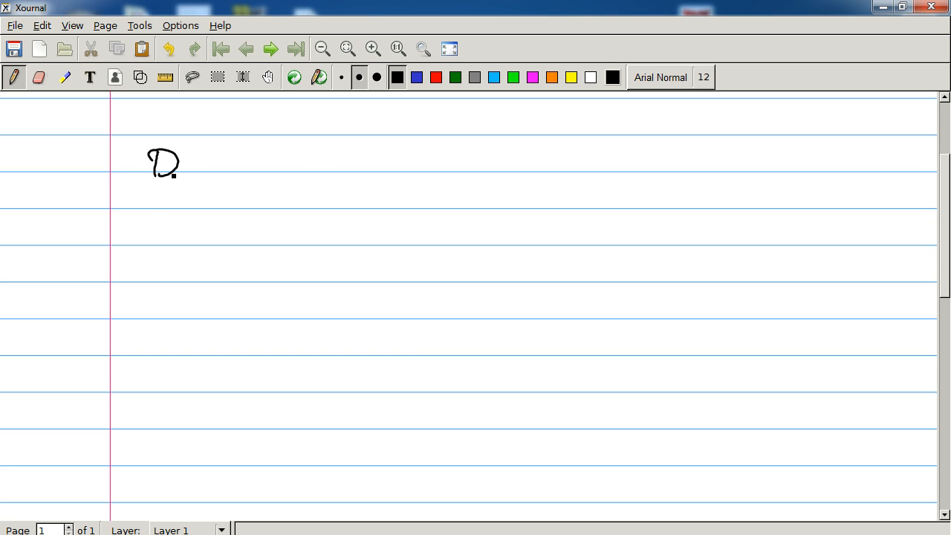
# Step: Handwrite the first topic line 'Different Bases (Binary, Hex, Octal)'
pyautogui.moveTo(178, 167); pyautogui.dragTo(260, 171)
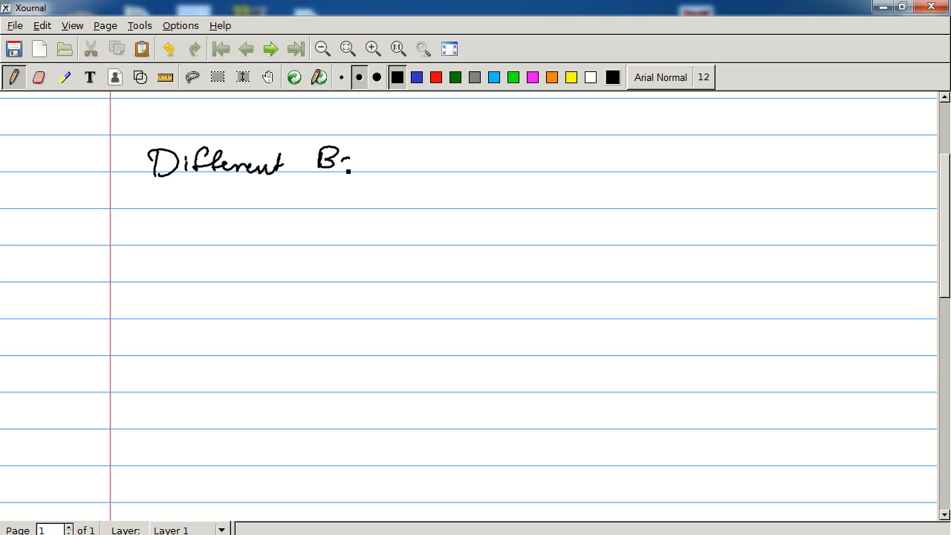
pyautogui.moveTo(349, 164); pyautogui.dragTo(446, 149)
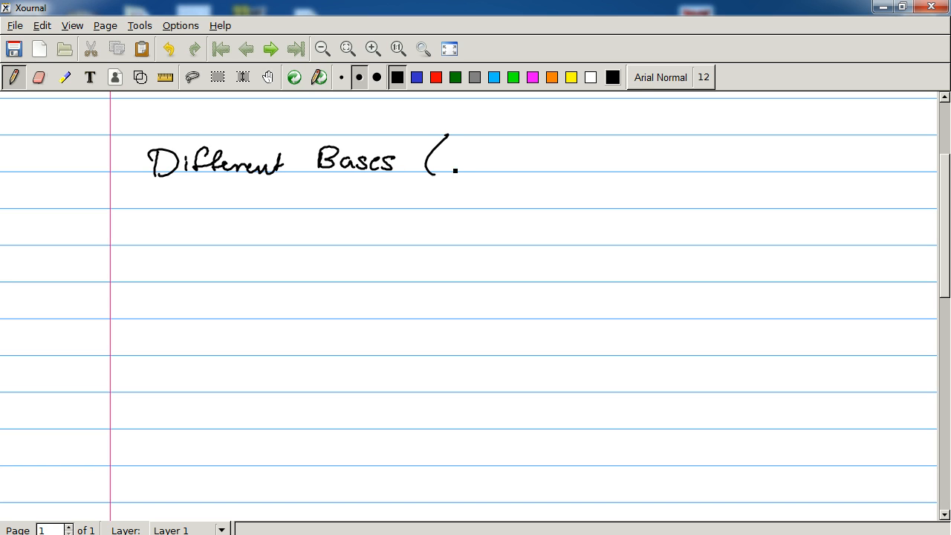
pyautogui.moveTo(449, 161); pyautogui.dragTo(520, 163)
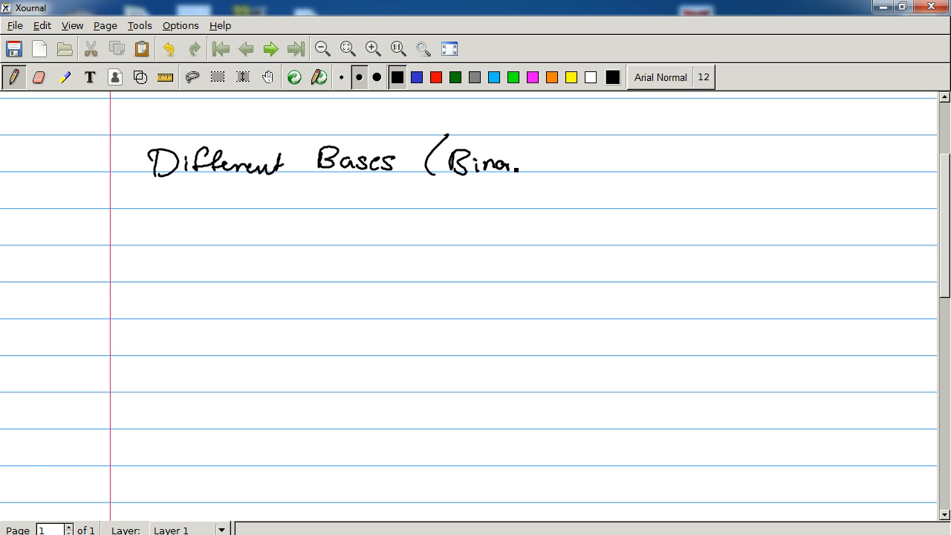
pyautogui.moveTo(512, 164); pyautogui.dragTo(577, 171)
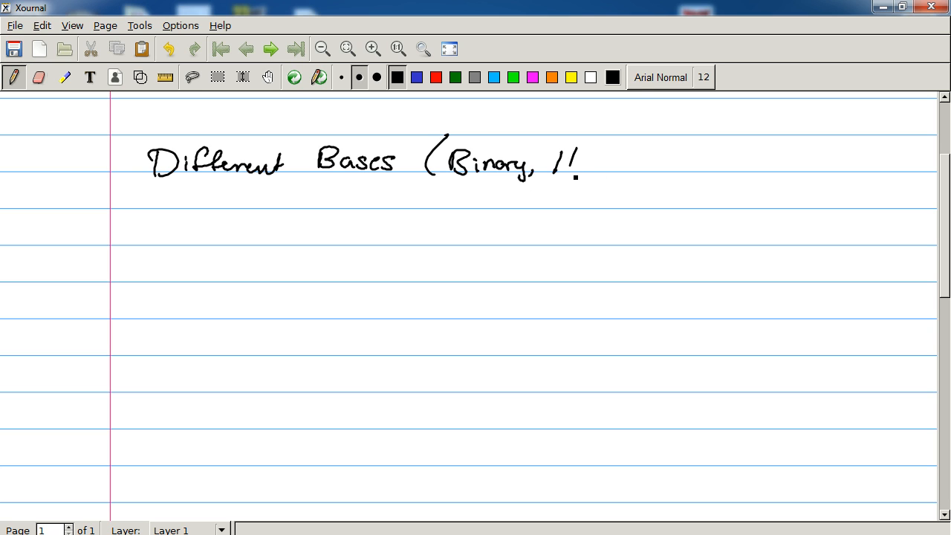
pyautogui.moveTo(550, 160); pyautogui.dragTo(617, 164)
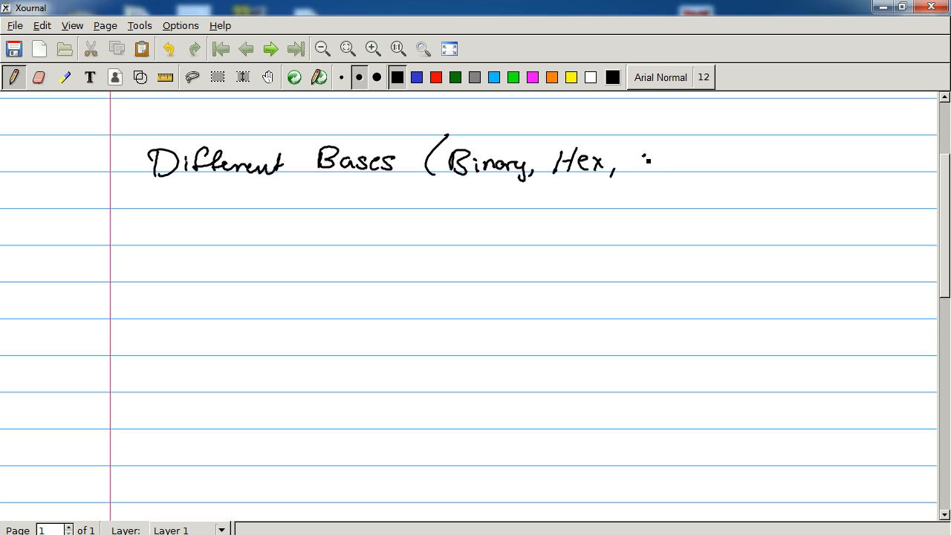
pyautogui.moveTo(637, 167); pyautogui.dragTo(706, 161)
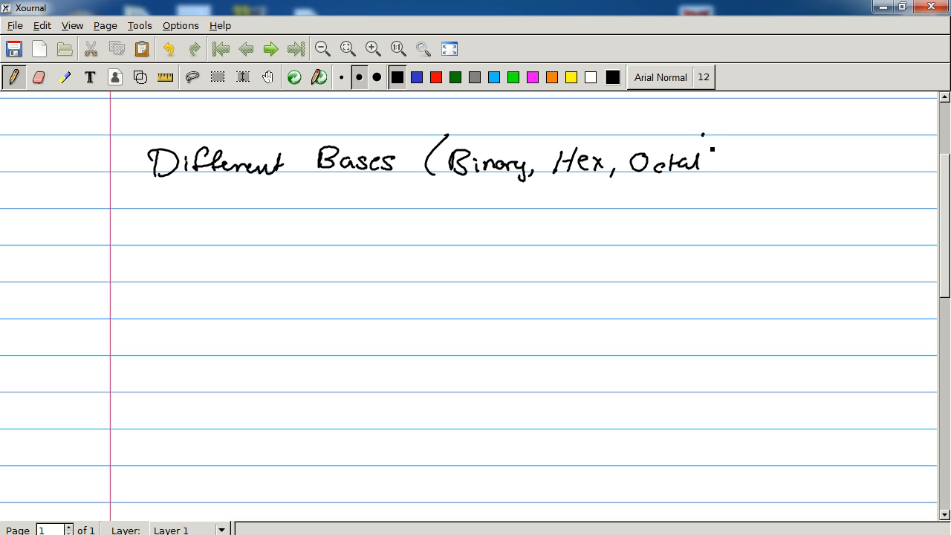
pyautogui.moveTo(705, 136); pyautogui.dragTo(712, 176)
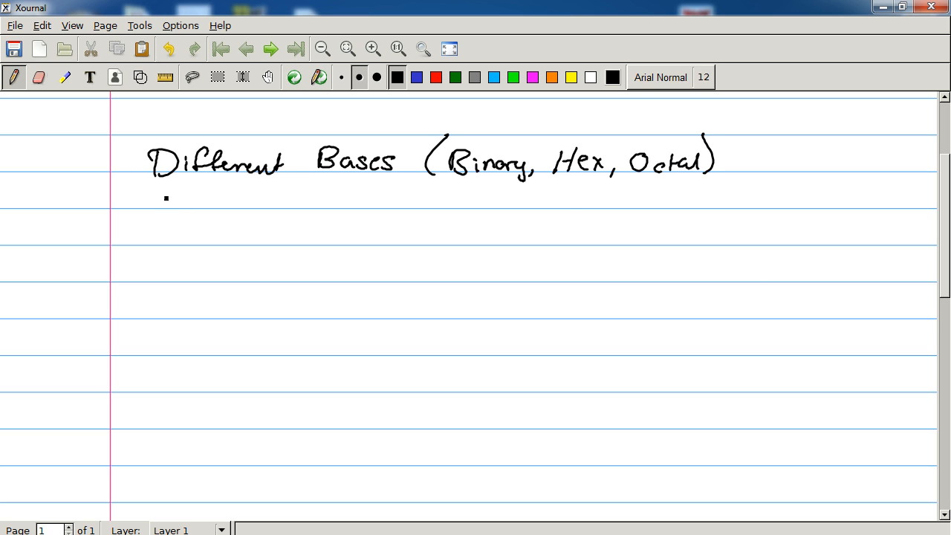
# Step: Handwrite 'Binary Addition / Subtraction' on the second line
pyautogui.moveTo(151, 200); pyautogui.dragTo(220, 201)
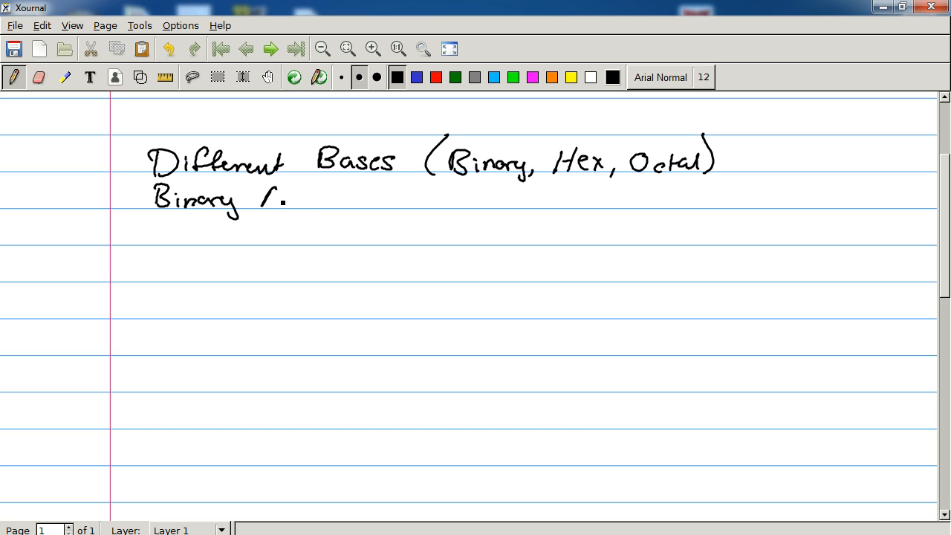
pyautogui.moveTo(265, 205); pyautogui.dragTo(334, 201)
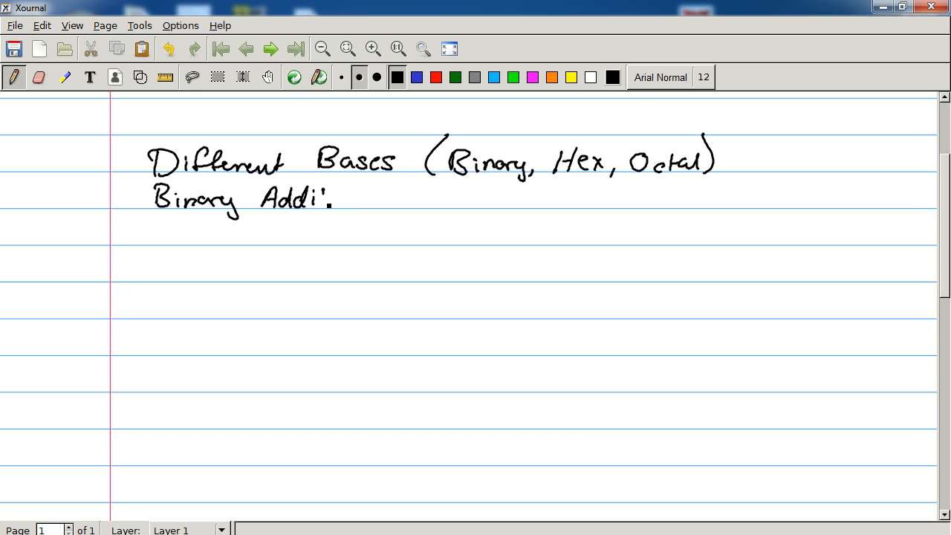
pyautogui.moveTo(335, 201); pyautogui.dragTo(409, 200)
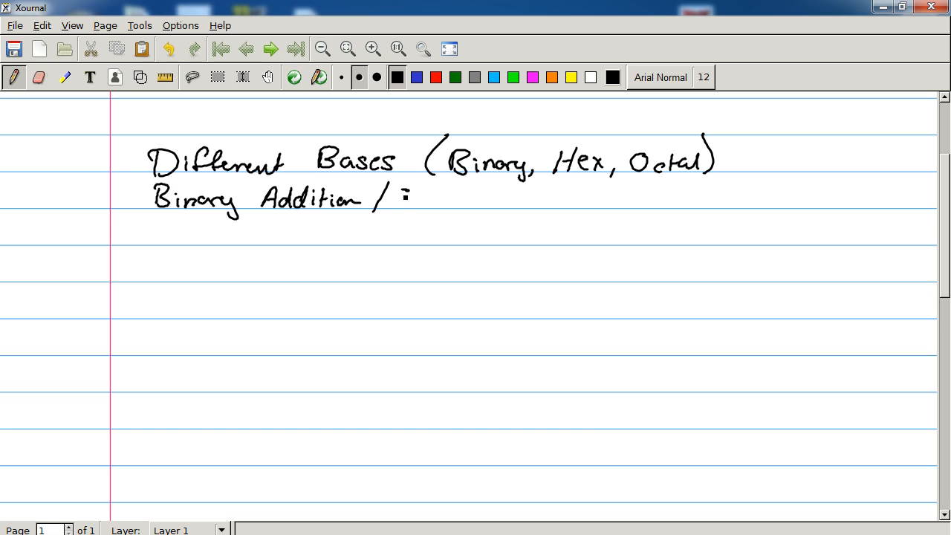
pyautogui.moveTo(389, 201); pyautogui.dragTo(460, 208)
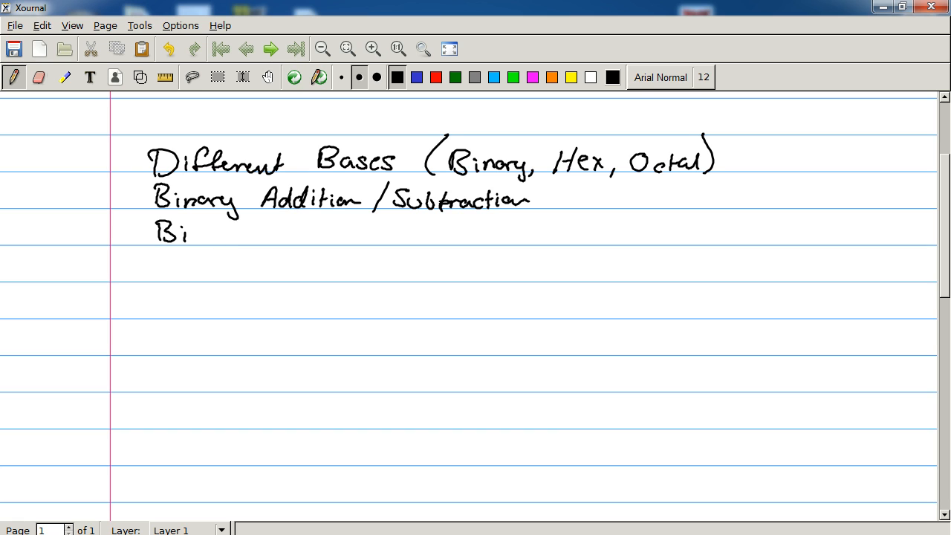
# Step: Handwrite 'Binary Multiplication / Division' on the third line
pyautogui.moveTo(190, 231); pyautogui.dragTo(290, 238)
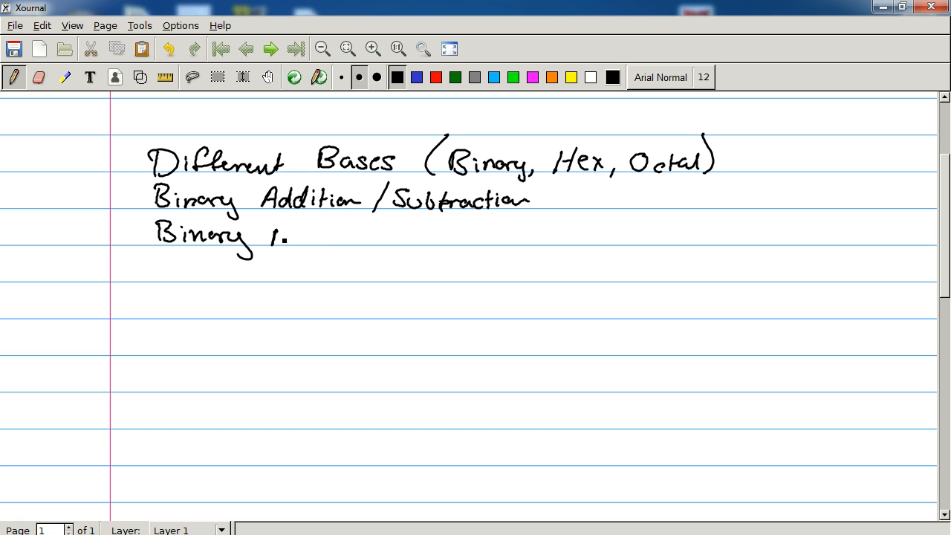
pyautogui.moveTo(271, 238); pyautogui.dragTo(339, 238)
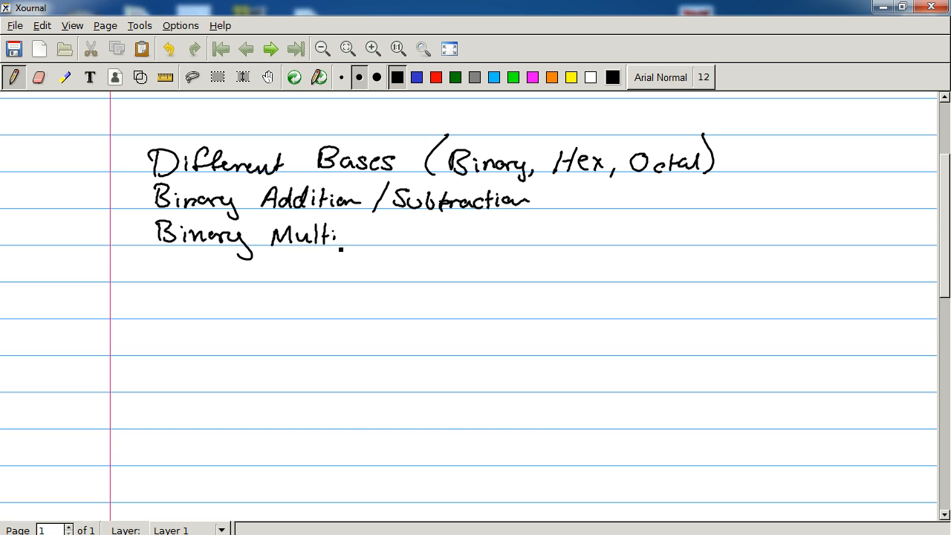
pyautogui.moveTo(338, 238); pyautogui.dragTo(405, 238)
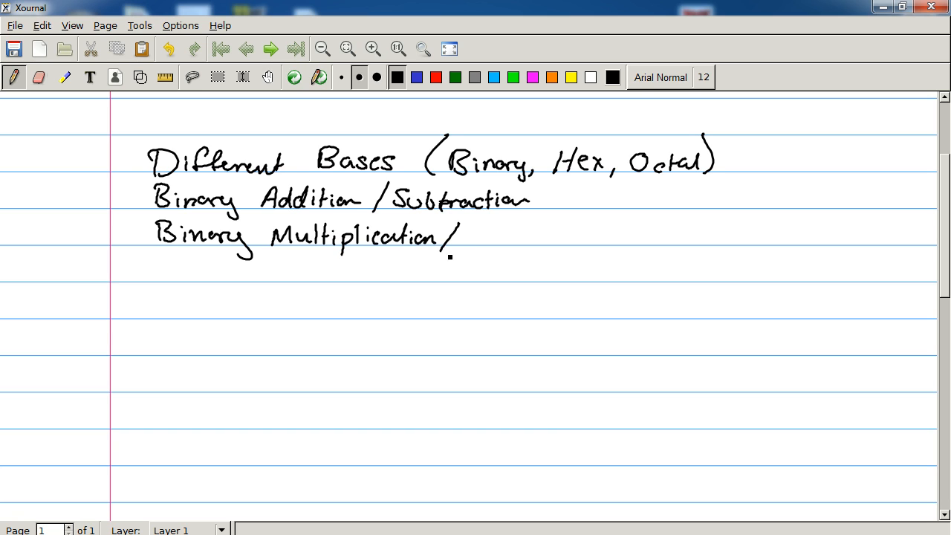
pyautogui.moveTo(461, 237); pyautogui.dragTo(532, 238)
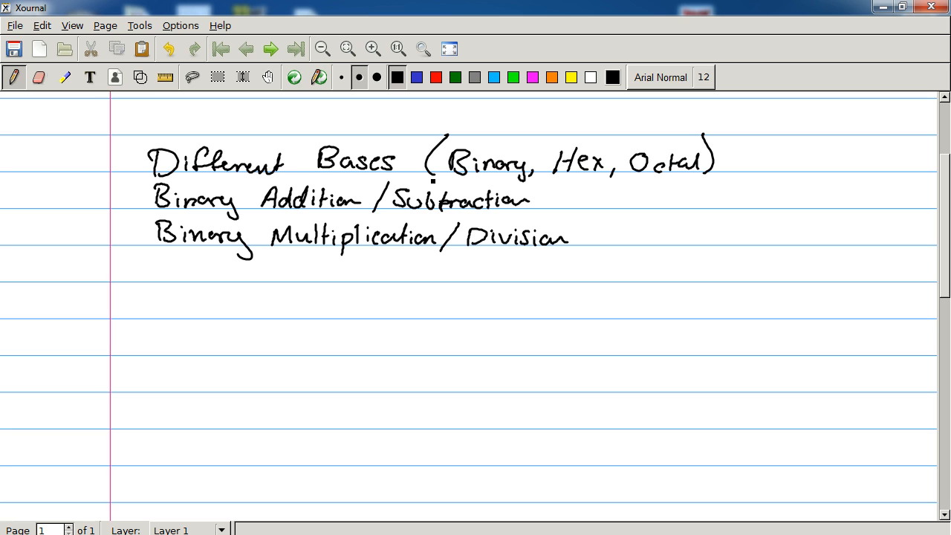
pyautogui.moveTo(944, 285)
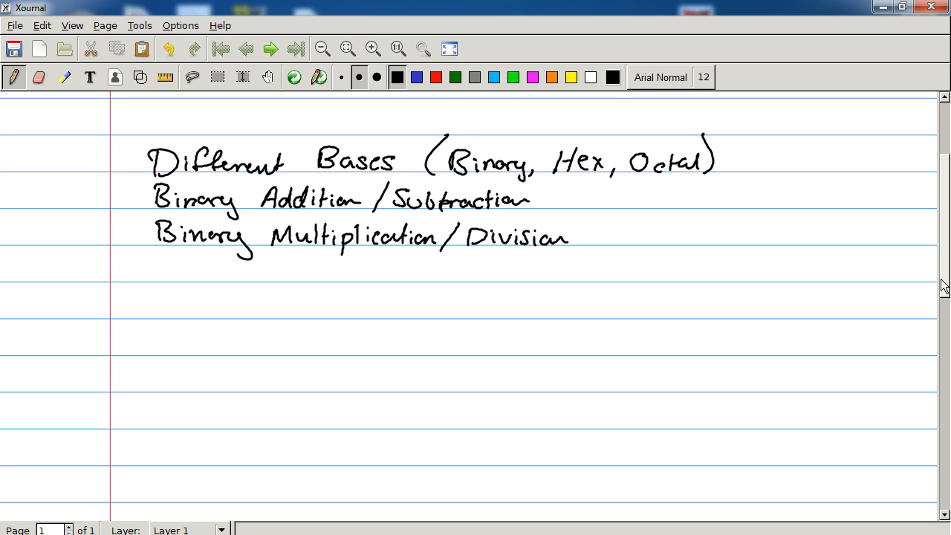
# Step: Handwrite the 'Combinational Logic' section heading on a fresh line
pyautogui.scroll(-3)
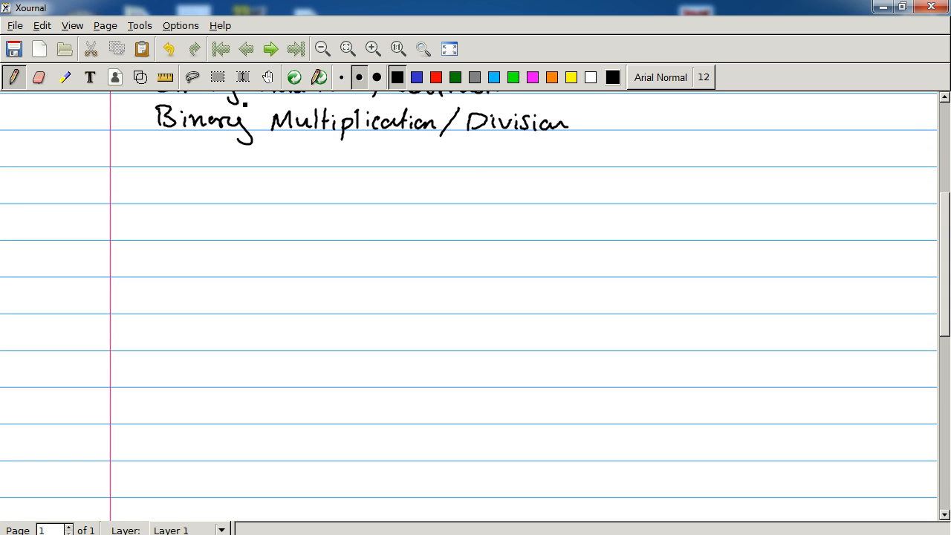
pyautogui.click(175, 185)
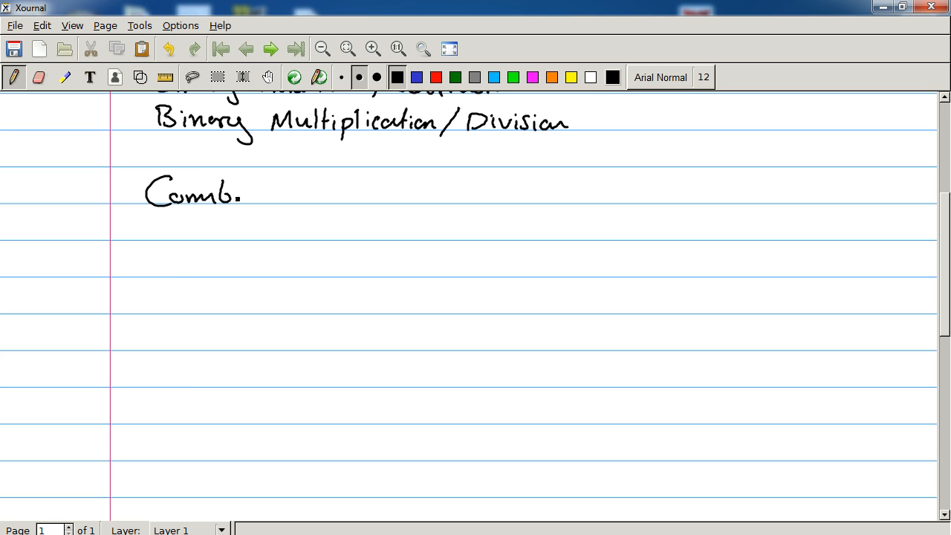
pyautogui.moveTo(238, 194); pyautogui.dragTo(297, 195)
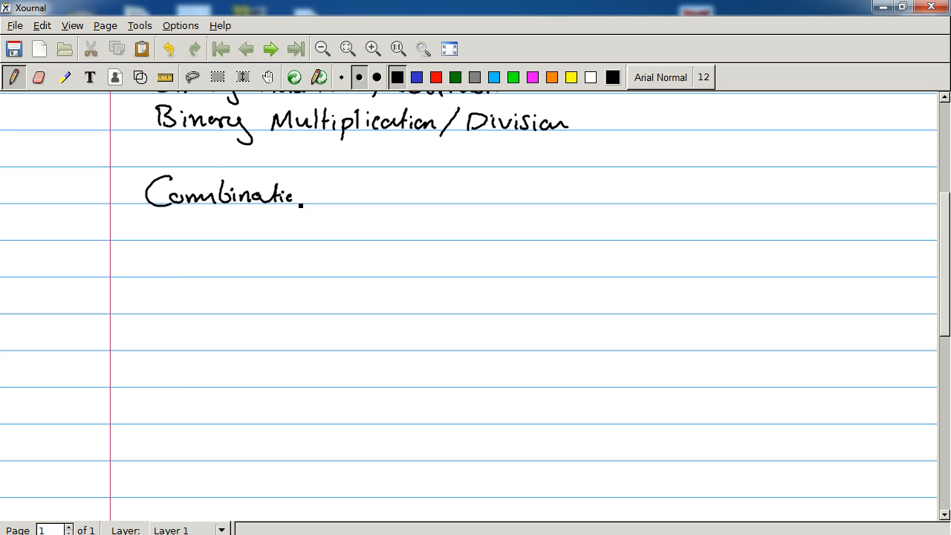
pyautogui.moveTo(297, 195); pyautogui.dragTo(398, 199)
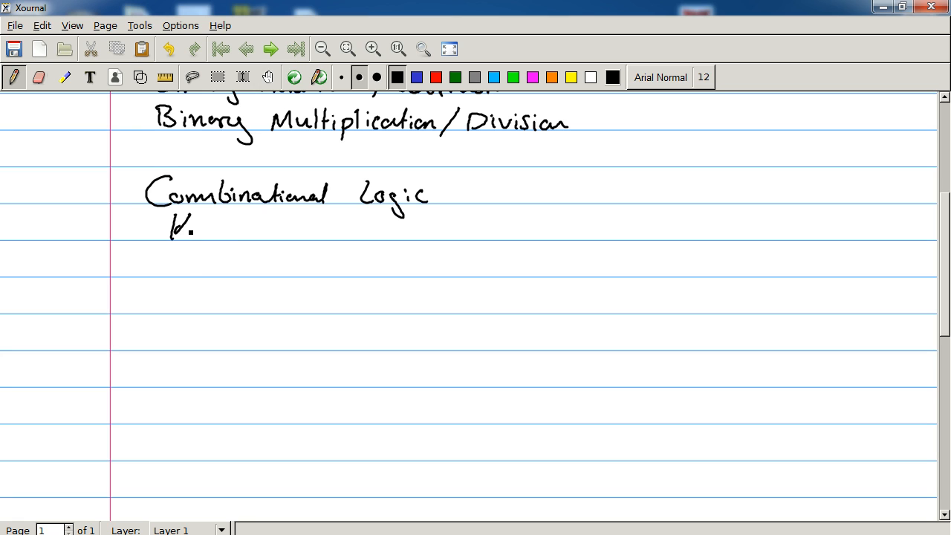
# Step: Handwrite the topics 'Karnaugh Maps', 'De Morgan Reduction' and 'Boolean Algebra'
pyautogui.moveTo(171, 226); pyautogui.dragTo(253, 230)
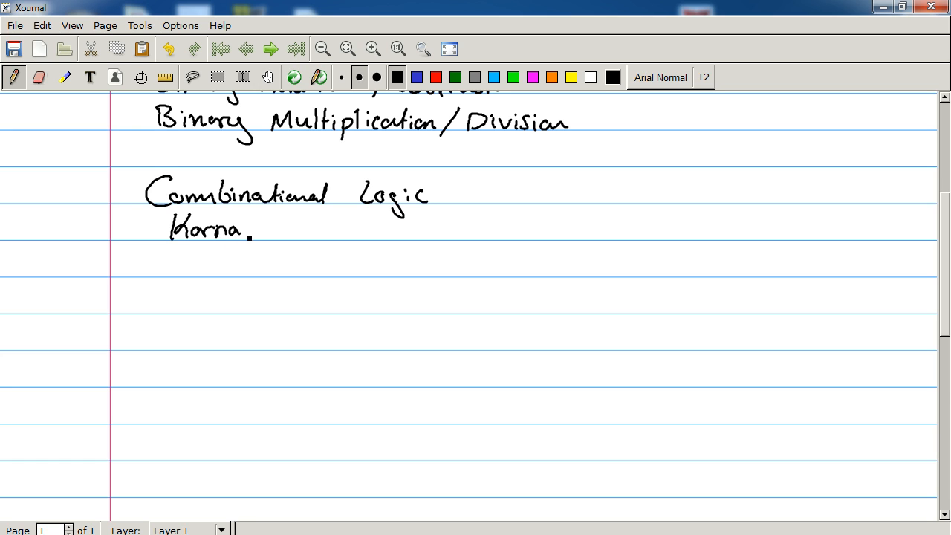
pyautogui.moveTo(230, 230); pyautogui.dragTo(339, 231)
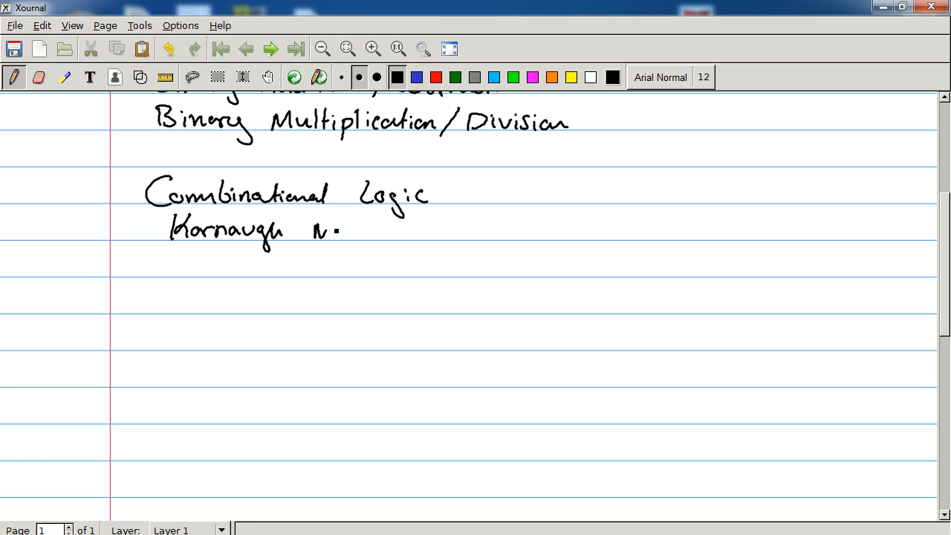
pyautogui.moveTo(320, 223); pyautogui.dragTo(374, 241)
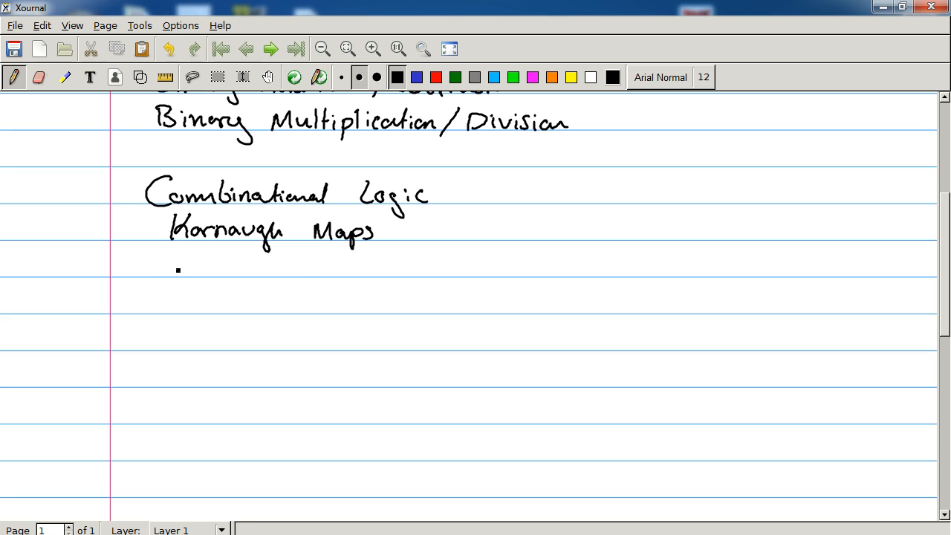
pyautogui.moveTo(167, 267); pyautogui.dragTo(238, 268)
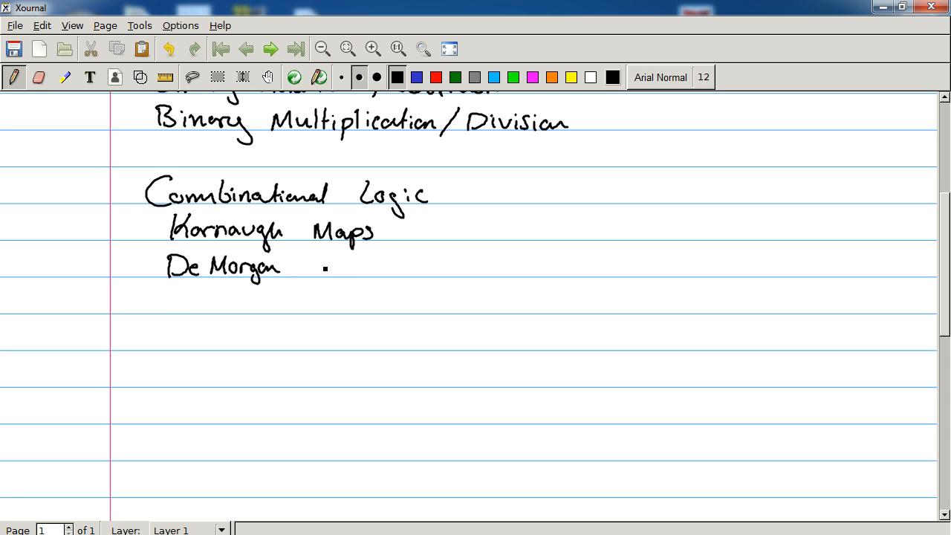
pyautogui.moveTo(315, 267); pyautogui.dragTo(390, 270)
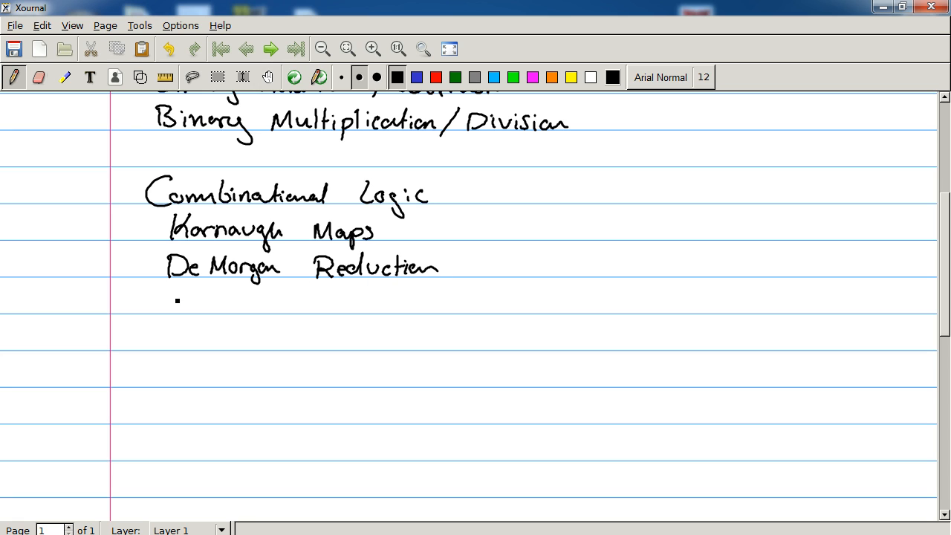
pyautogui.moveTo(178, 300); pyautogui.dragTo(245, 308)
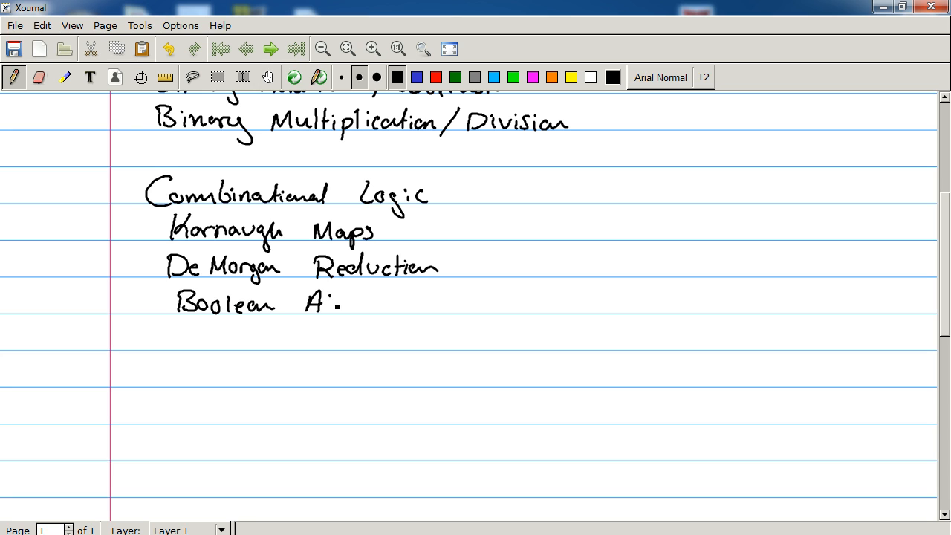
pyautogui.moveTo(341, 305); pyautogui.dragTo(401, 305)
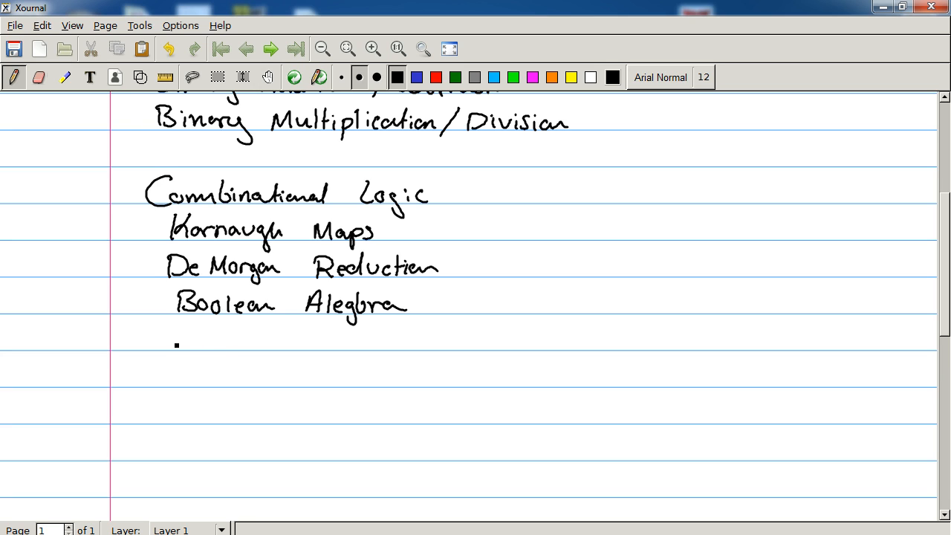
# Step: Handwrite 'Adders & Subtracters' and 'Multiplexers & Parity Circuits' on the next lines
pyautogui.moveTo(172, 342); pyautogui.dragTo(238, 342)
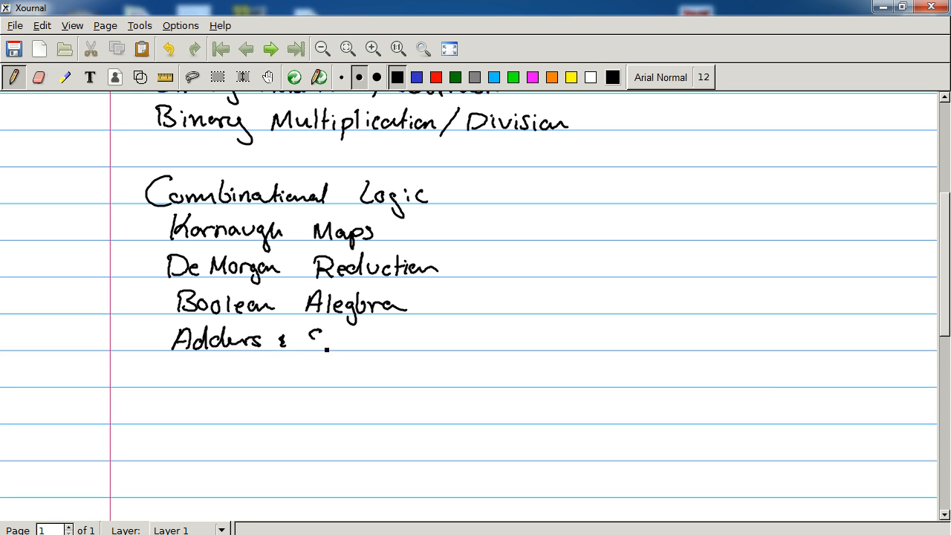
pyautogui.moveTo(309, 342); pyautogui.dragTo(389, 349)
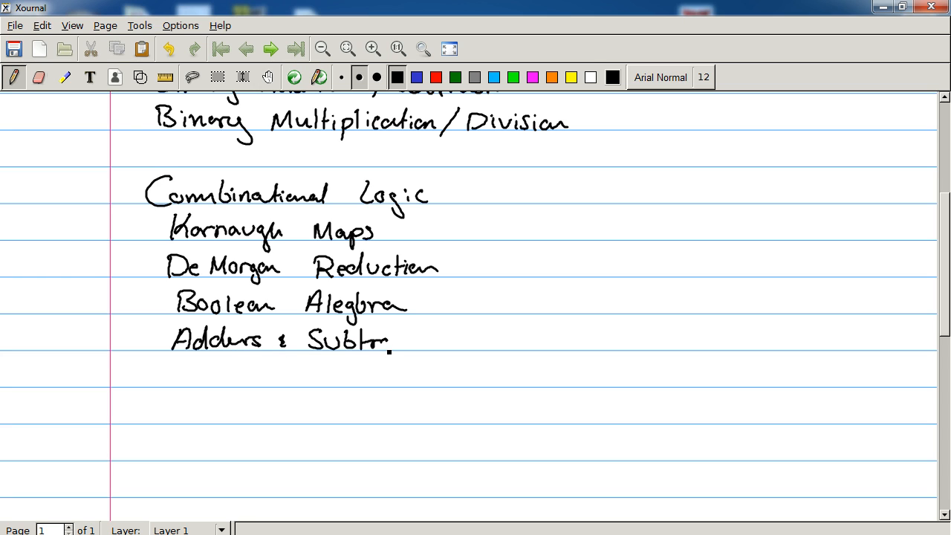
pyautogui.moveTo(390, 342); pyautogui.dragTo(446, 342)
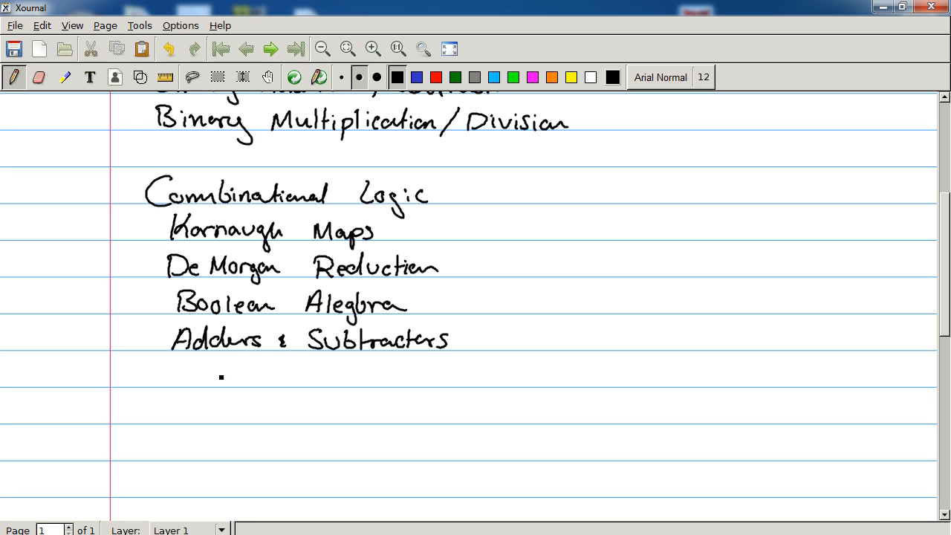
pyautogui.moveTo(178, 374); pyautogui.dragTo(250, 379)
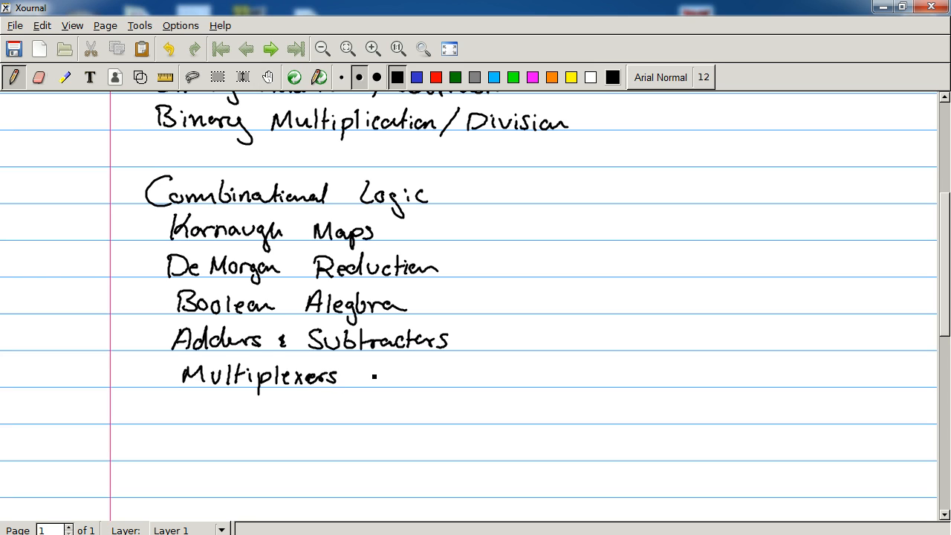
pyautogui.moveTo(364, 375); pyautogui.dragTo(399, 375)
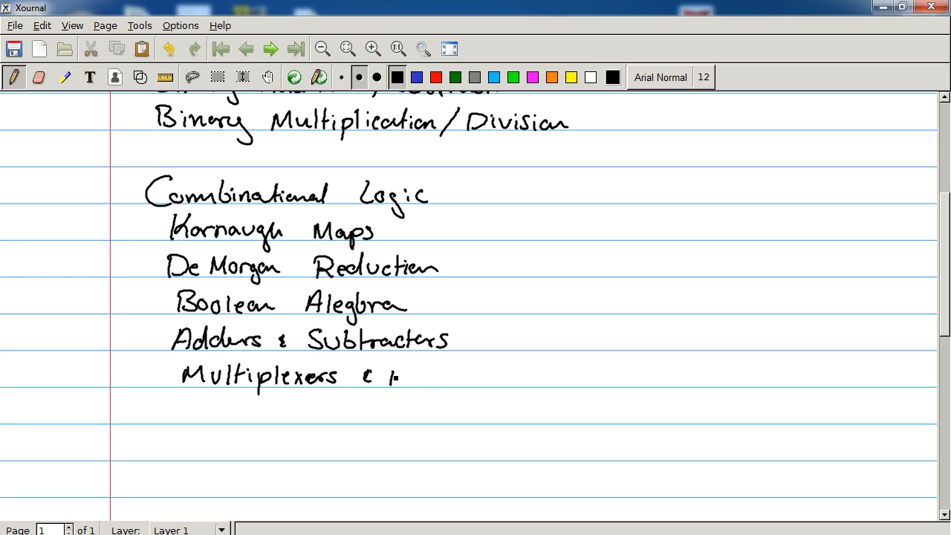
pyautogui.moveTo(387, 387); pyautogui.dragTo(464, 379)
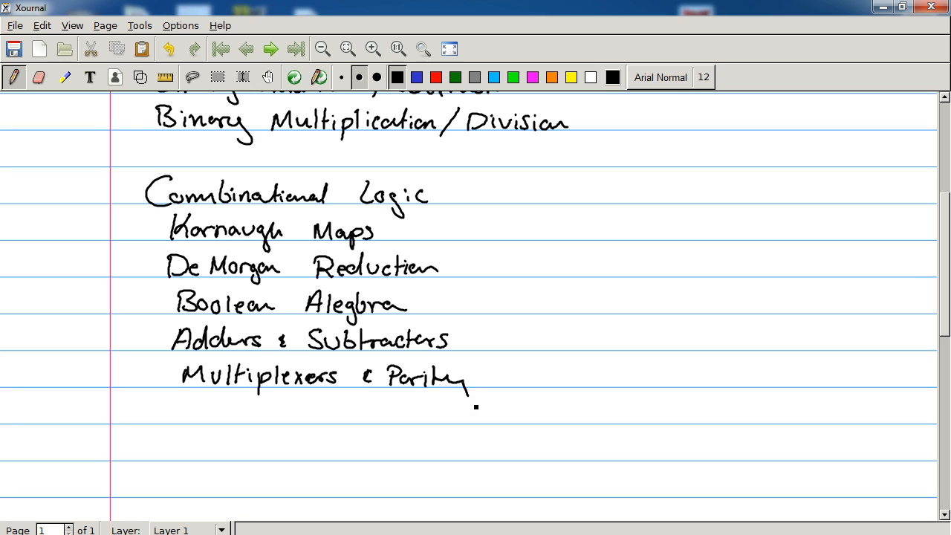
pyautogui.moveTo(483, 379); pyautogui.dragTo(547, 384)
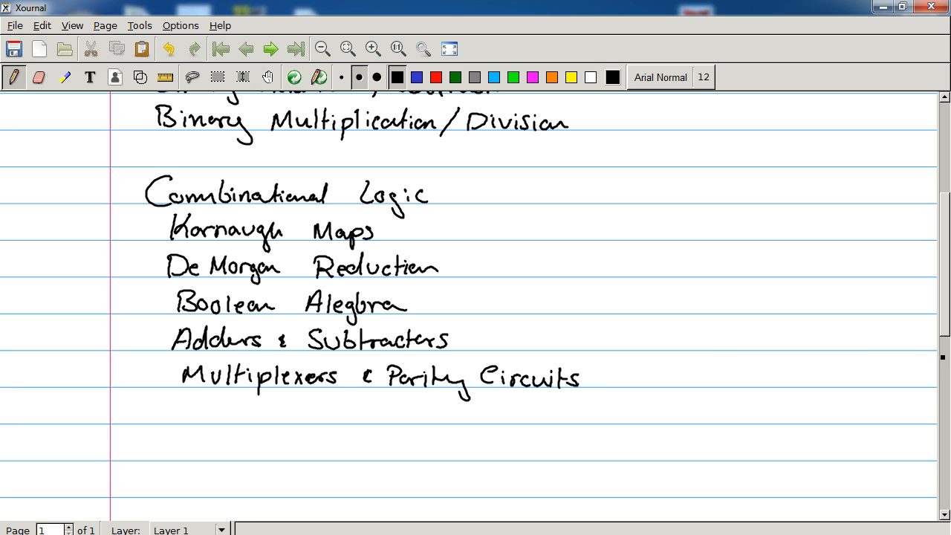
# Step: Handwrite the 'Sequential Logic' heading and its first topic 'Registers/Flip-Flops'
pyautogui.scroll(-3)
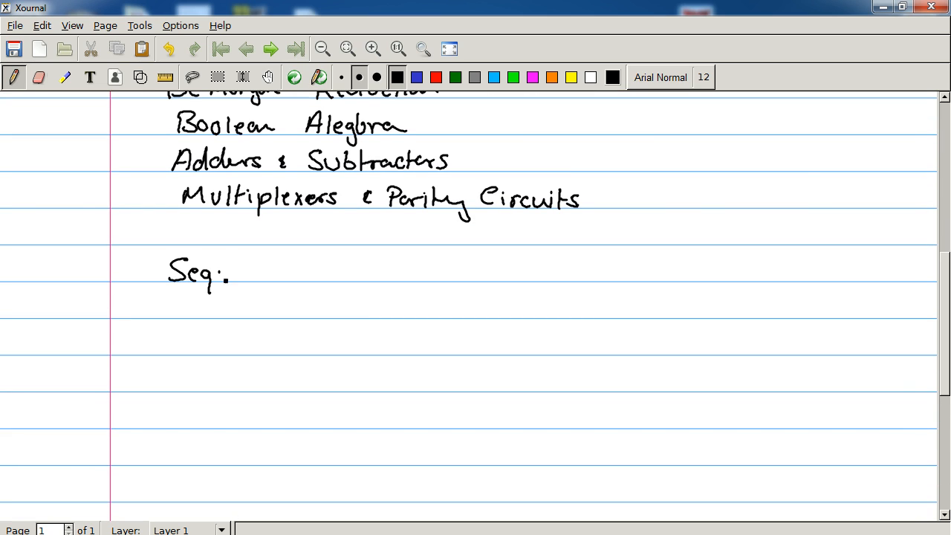
pyautogui.moveTo(223, 275); pyautogui.dragTo(286, 277)
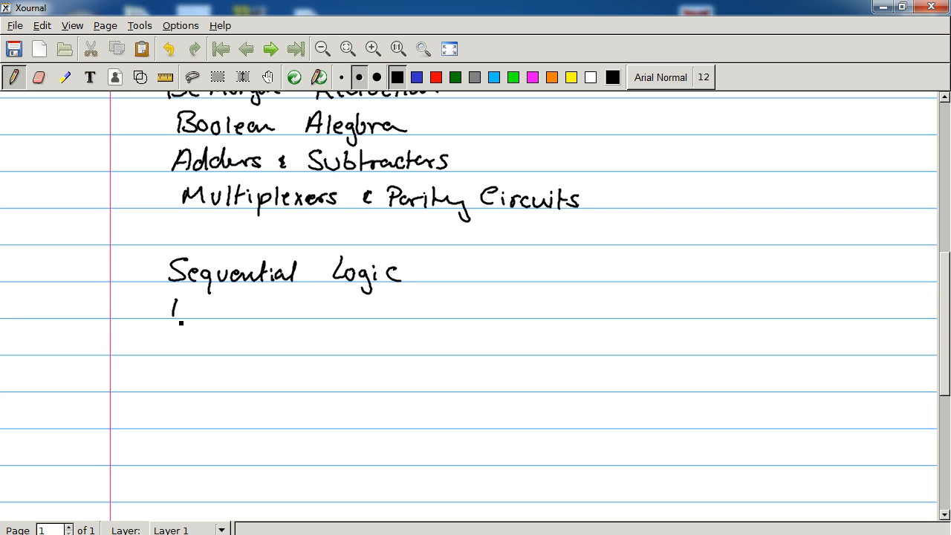
pyautogui.moveTo(169, 313); pyautogui.dragTo(239, 308)
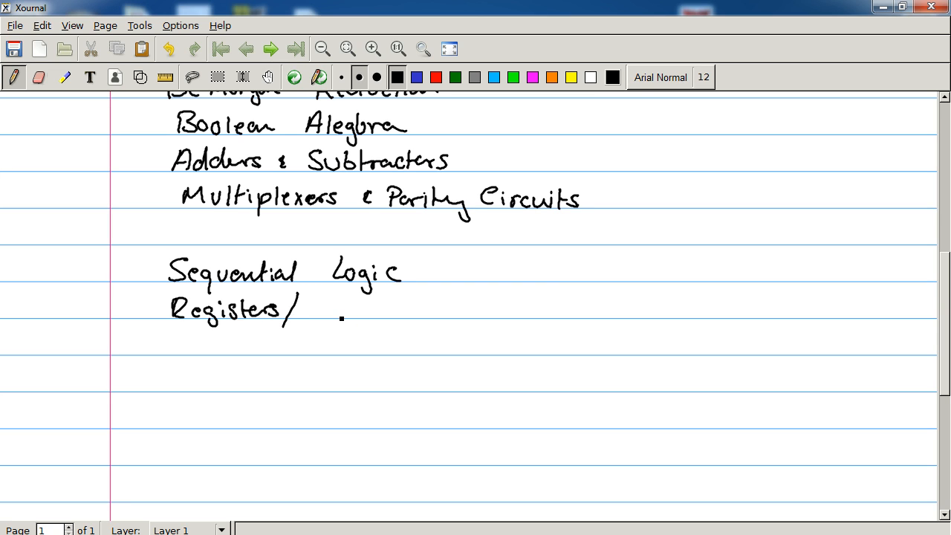
pyautogui.moveTo(305, 308); pyautogui.dragTo(369, 308)
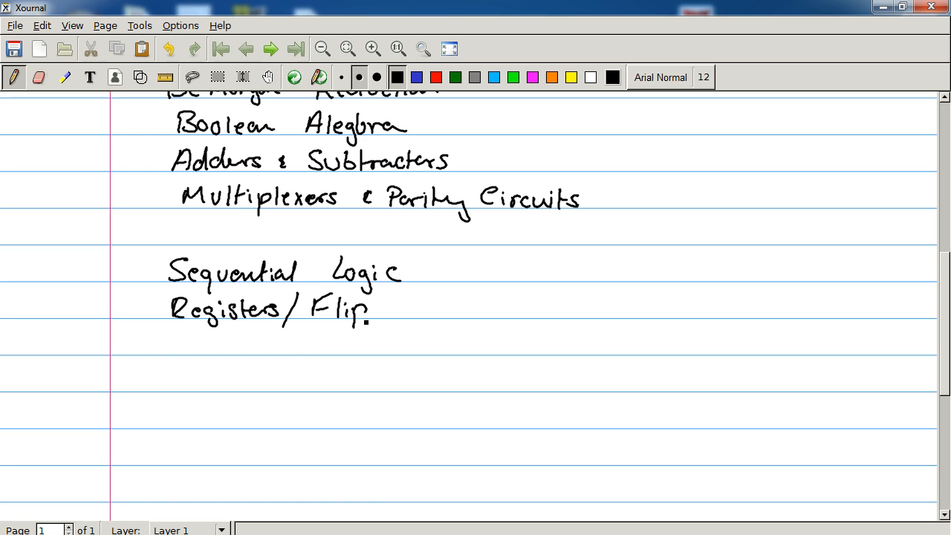
pyautogui.moveTo(372, 305); pyautogui.dragTo(416, 307)
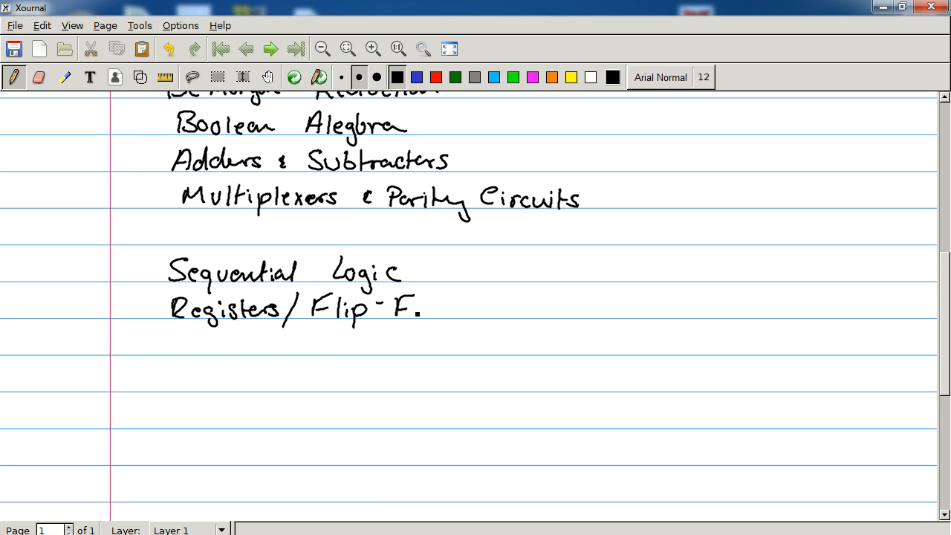
pyautogui.moveTo(401, 308); pyautogui.dragTo(483, 324)
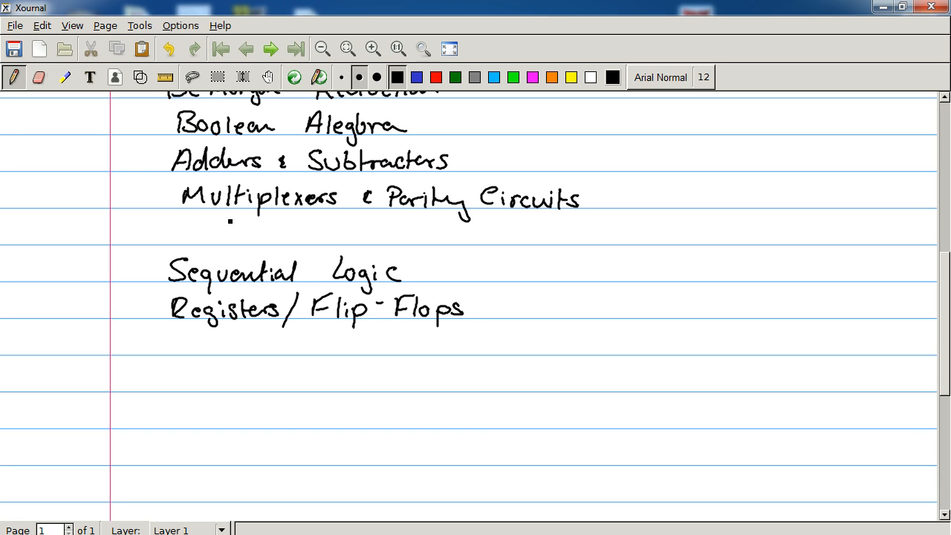
# Step: Handwrite 'State Machine Analysis' and 'State Machine Synthesis' on the next lines
pyautogui.moveTo(173, 342); pyautogui.dragTo(226, 353)
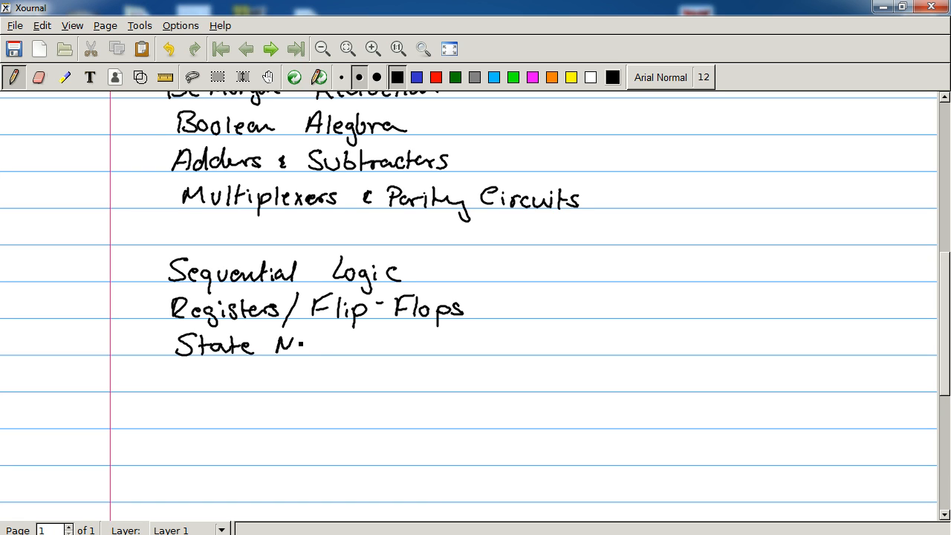
pyautogui.moveTo(279, 344); pyautogui.dragTo(379, 344)
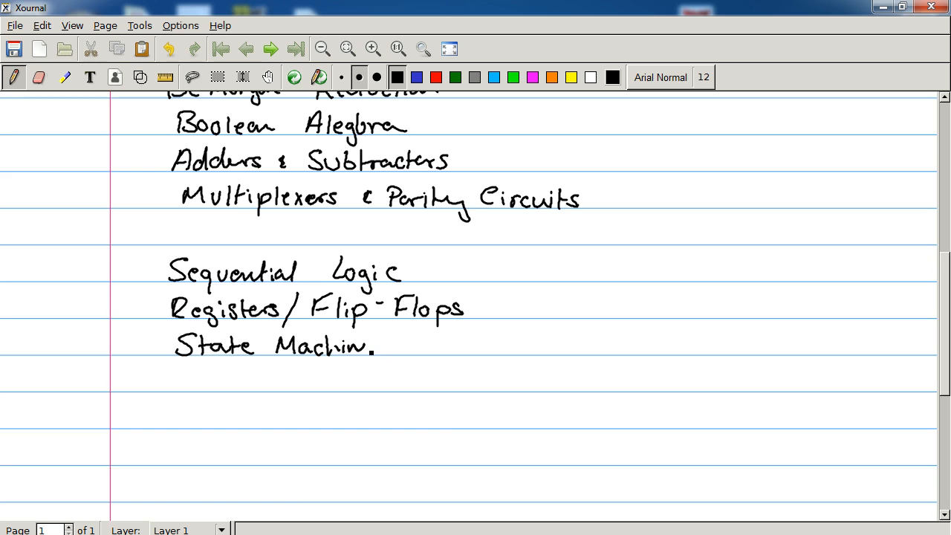
pyautogui.moveTo(386, 345); pyautogui.dragTo(446, 349)
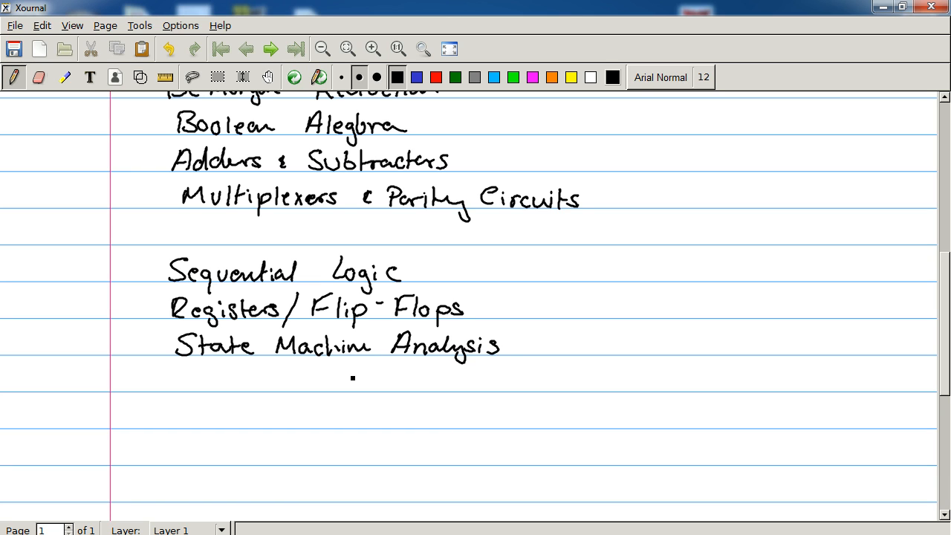
pyautogui.moveTo(178, 384); pyautogui.dragTo(230, 387)
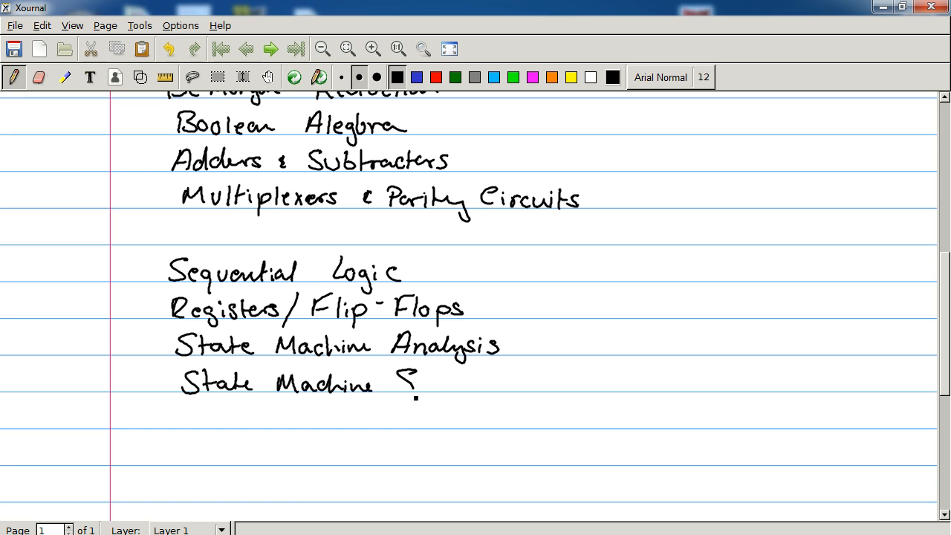
pyautogui.moveTo(394, 384); pyautogui.dragTo(493, 386)
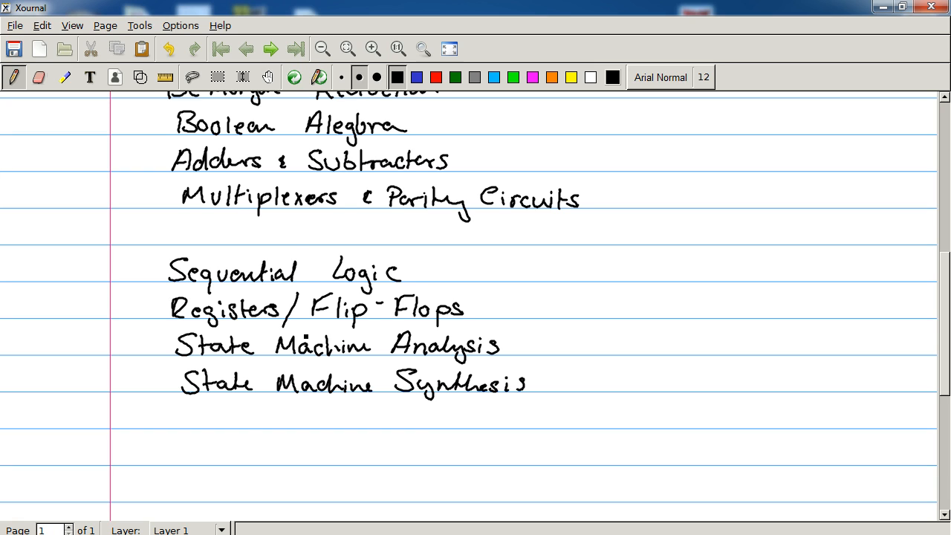
# Step: Handwrite 'Shift Registers' as the next sequential logic topic
pyautogui.moveTo(178, 419); pyautogui.dragTo(226, 428)
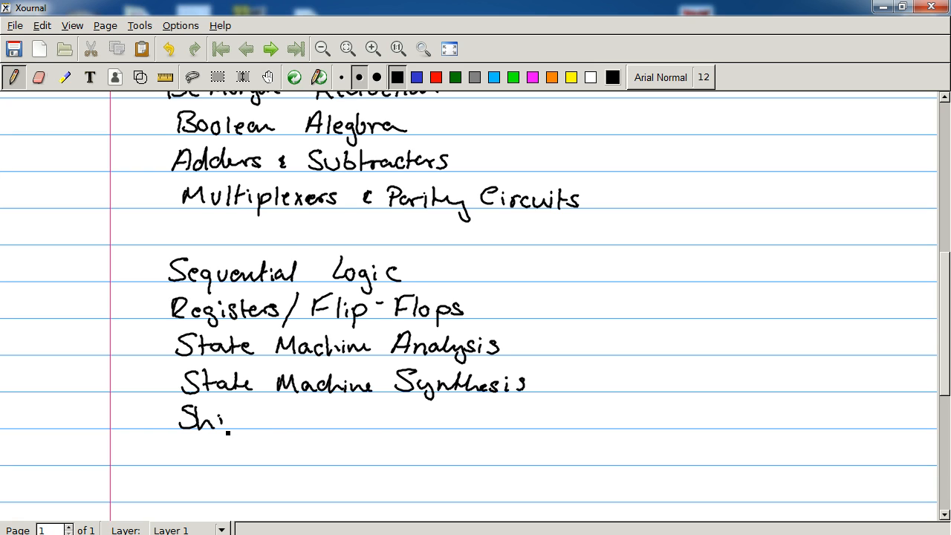
pyautogui.moveTo(223, 416); pyautogui.dragTo(316, 417)
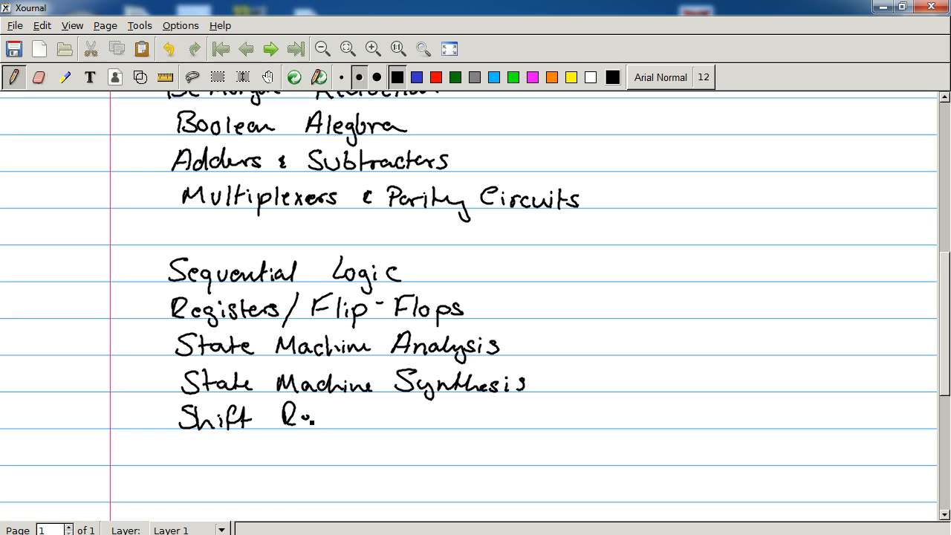
pyautogui.moveTo(297, 416); pyautogui.dragTo(372, 416)
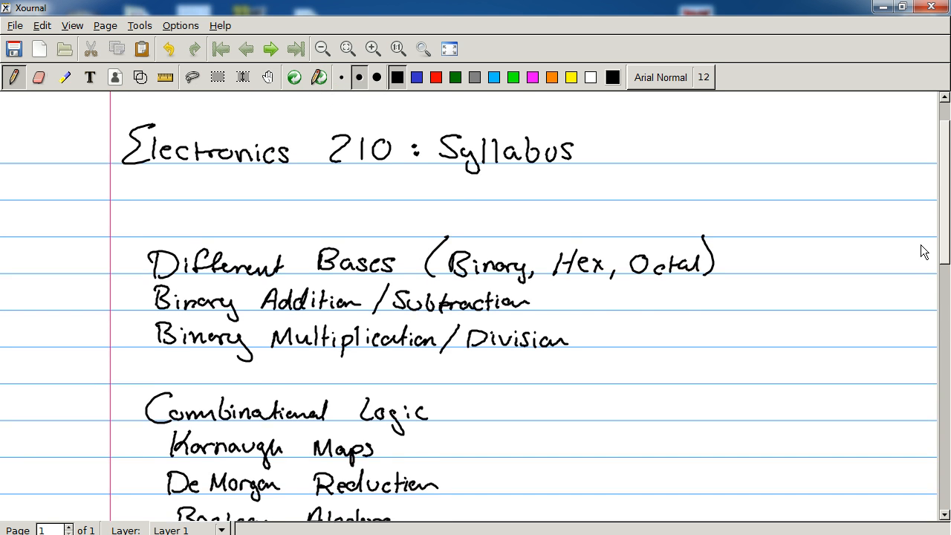
# Step: Scroll to the bottom of page 1 and add a new page after it
pyautogui.scroll(-3)
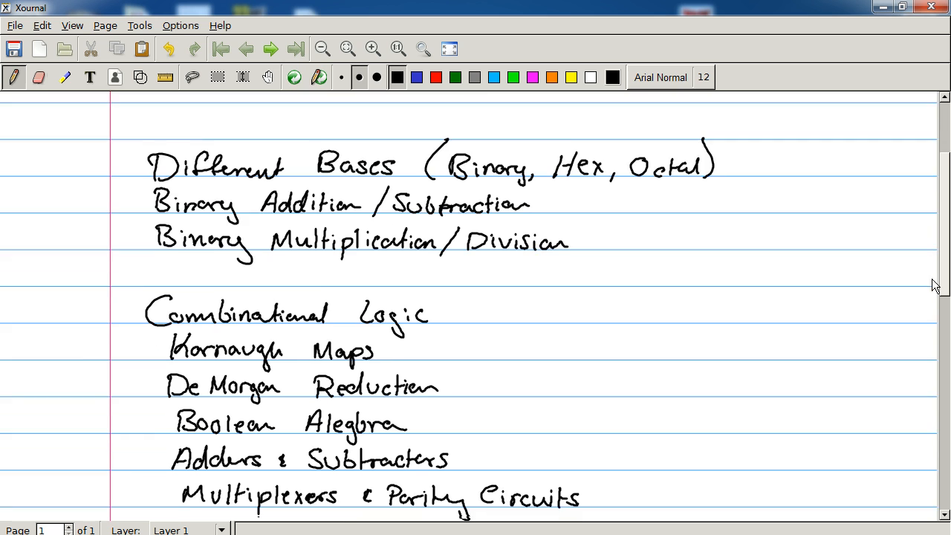
pyautogui.scroll(-3)
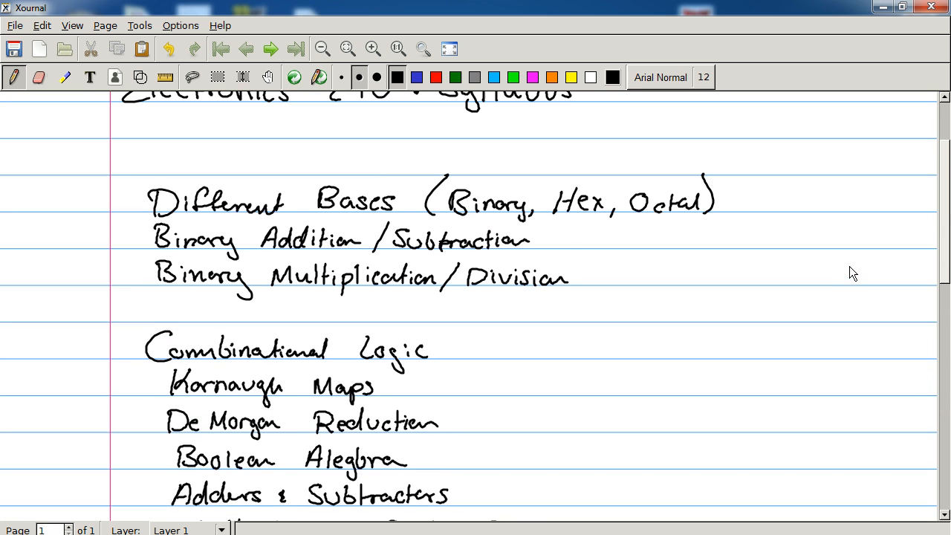
pyautogui.scroll(-3)
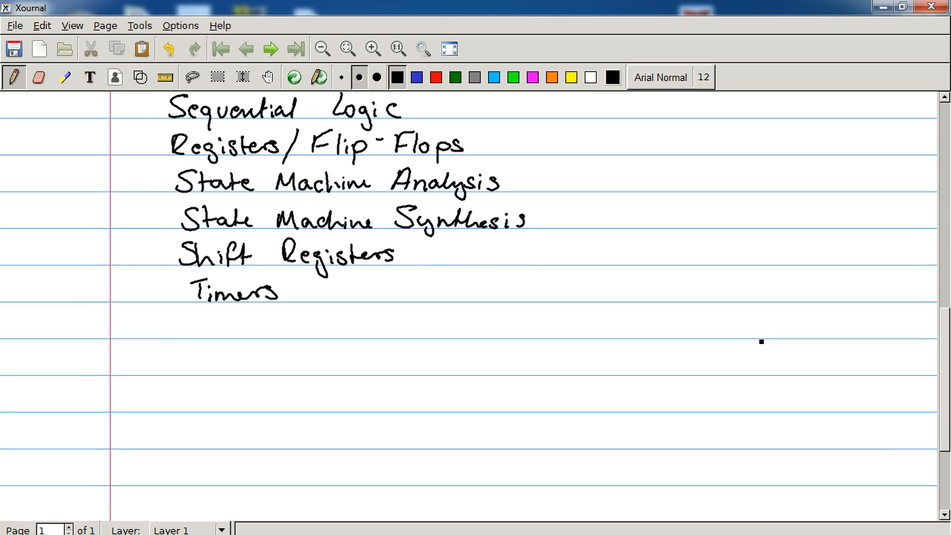
pyautogui.click(271, 48)
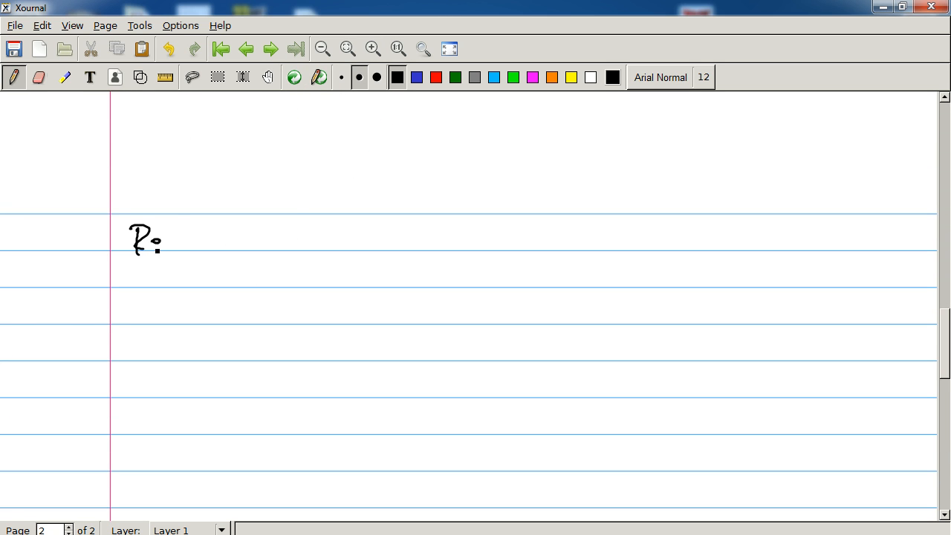
# Step: Handwrite the 'Requirements:' heading on page 2 with the first point 'No Math'
pyautogui.moveTo(156, 238); pyautogui.dragTo(230, 250)
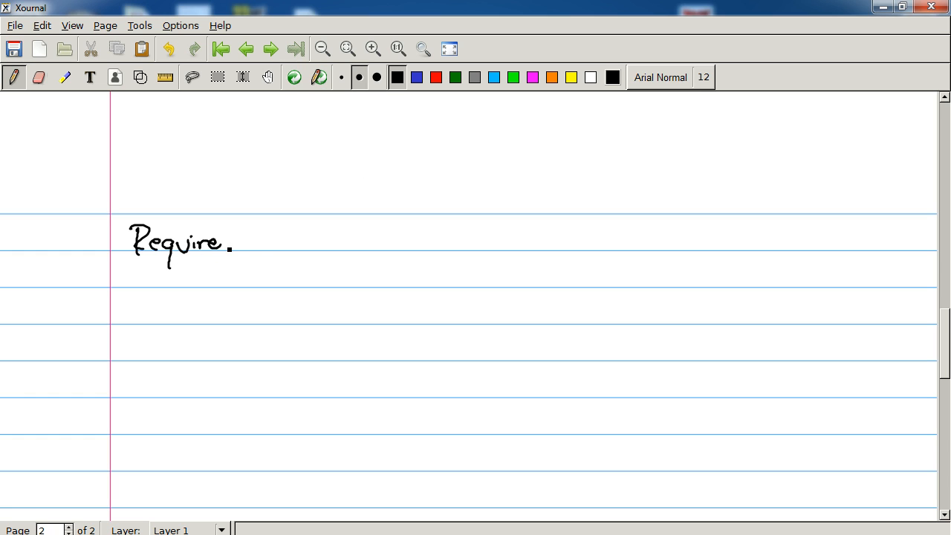
pyautogui.moveTo(231, 241); pyautogui.dragTo(300, 241)
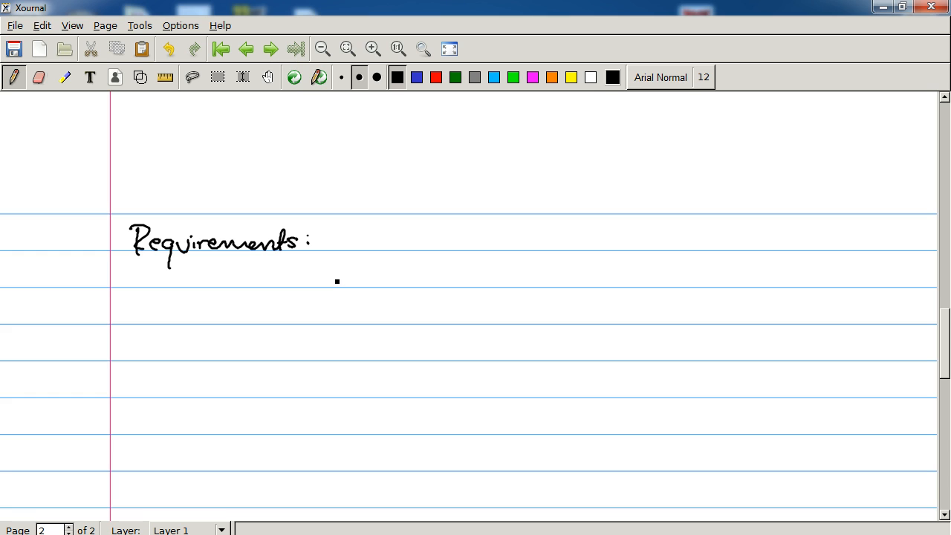
pyautogui.moveTo(327, 275); pyautogui.dragTo(423, 280)
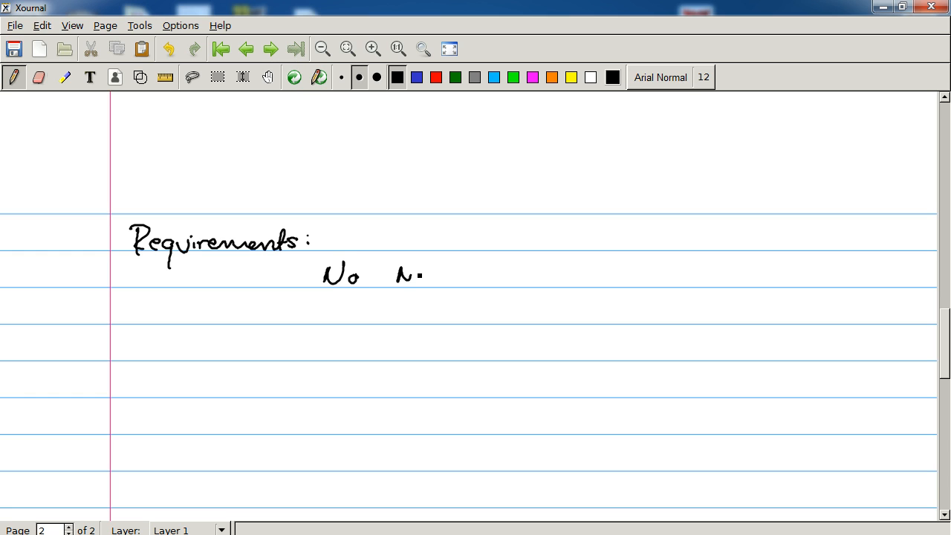
pyautogui.moveTo(398, 279); pyautogui.dragTo(487, 279)
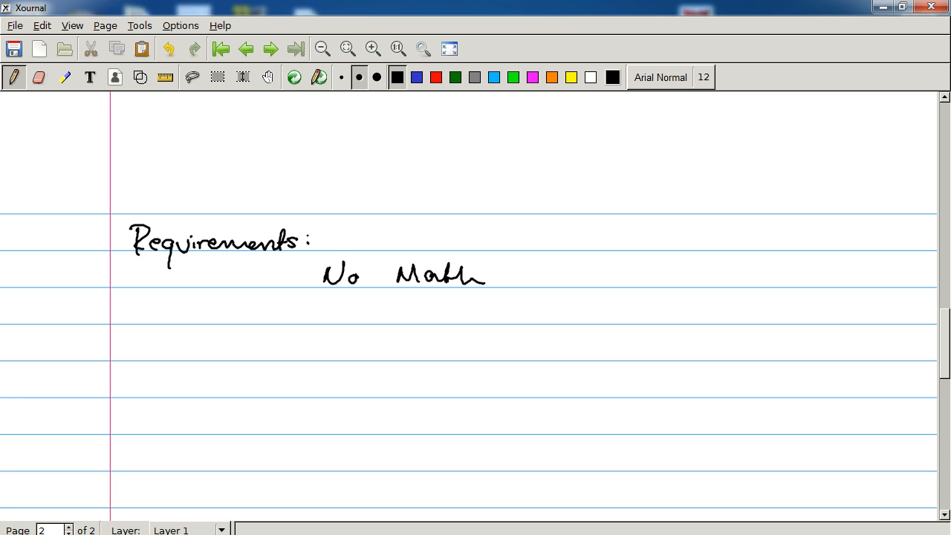
# Step: Handwrite the second requirement 'Think logically' beneath 'No Math'
pyautogui.moveTo(320, 312); pyautogui.dragTo(350, 313)
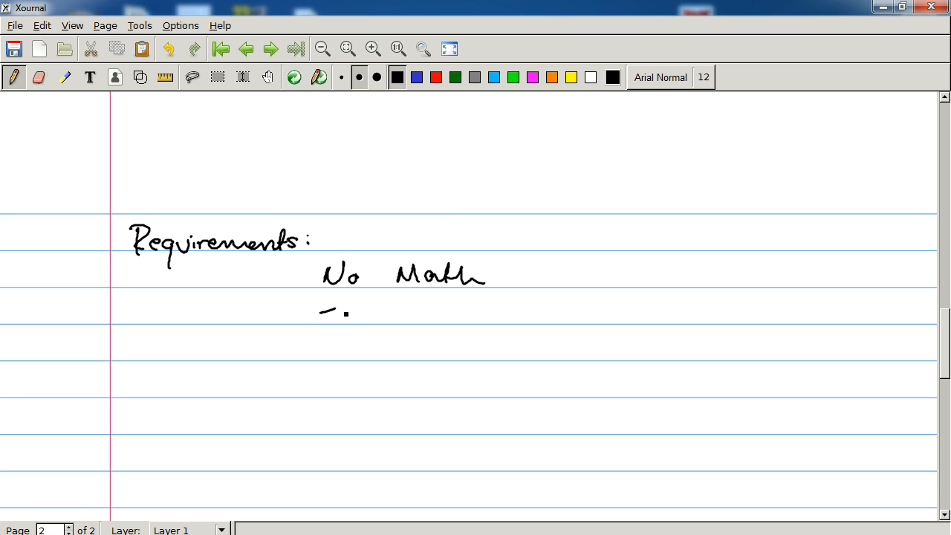
pyautogui.moveTo(320, 315); pyautogui.dragTo(390, 308)
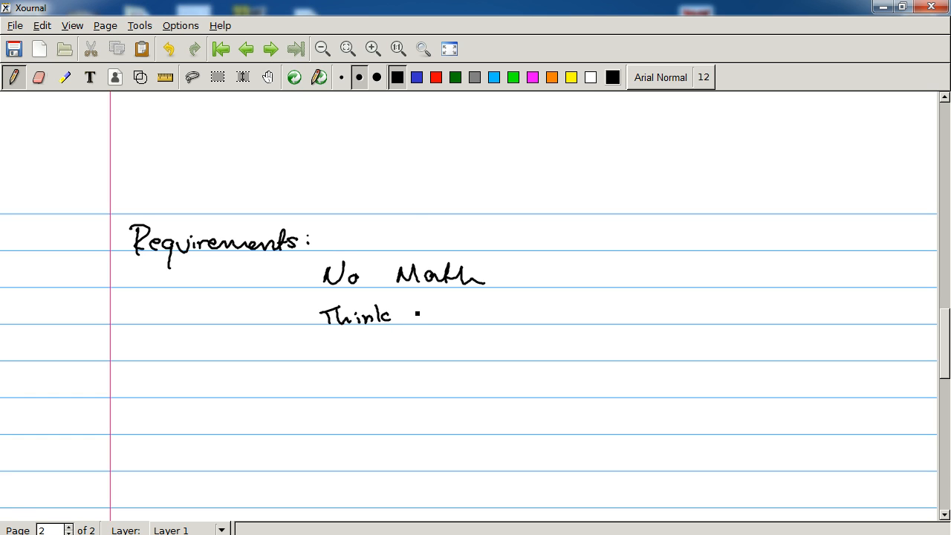
pyautogui.moveTo(417, 315); pyautogui.dragTo(461, 342)
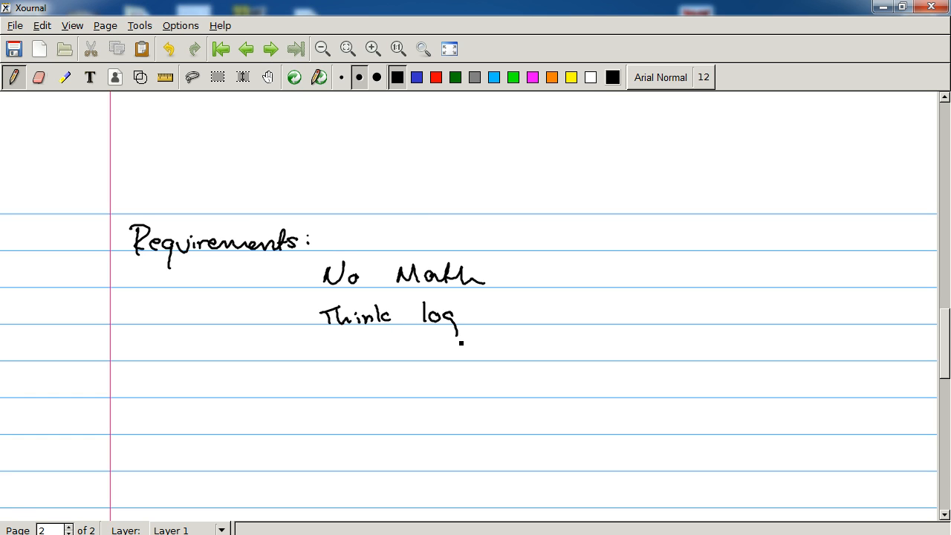
pyautogui.moveTo(458, 319); pyautogui.dragTo(535, 315)
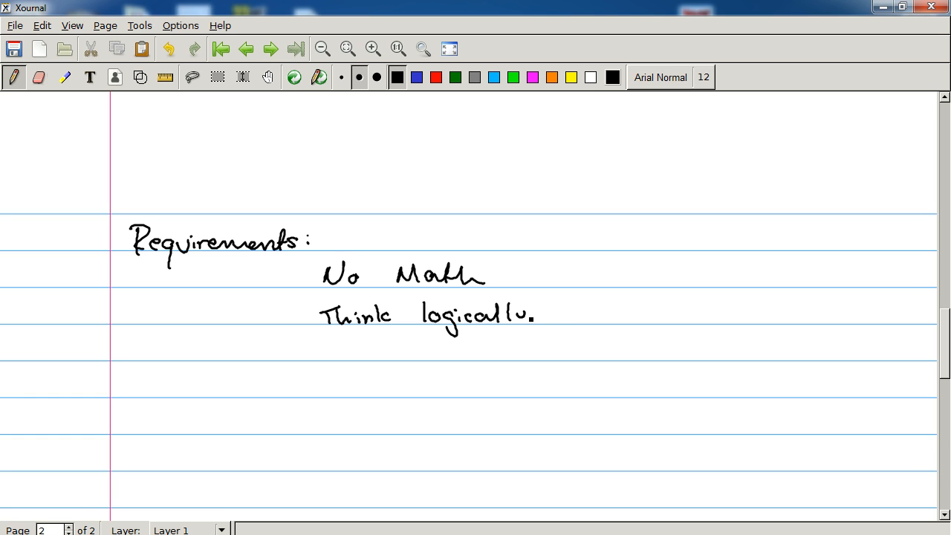
pyautogui.moveTo(517, 315); pyautogui.dragTo(561, 319)
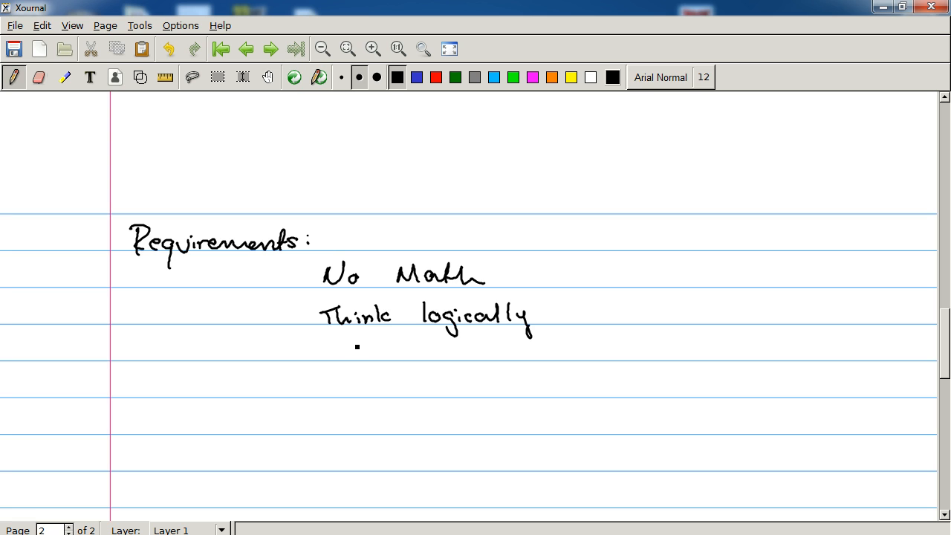
# Step: Below the requirements, handwrite the 'Homework:' note 'For Each lecture'
pyautogui.scroll(-3)
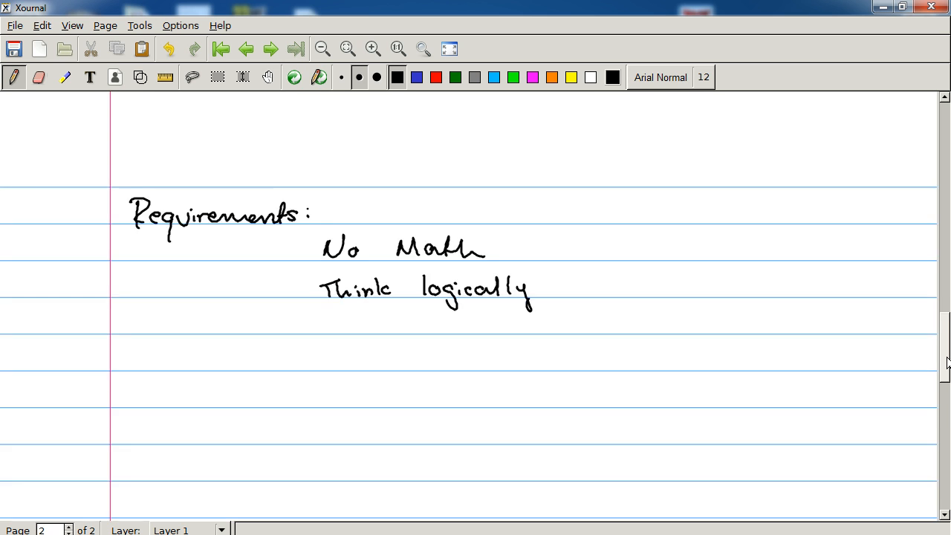
pyautogui.scroll(-3)
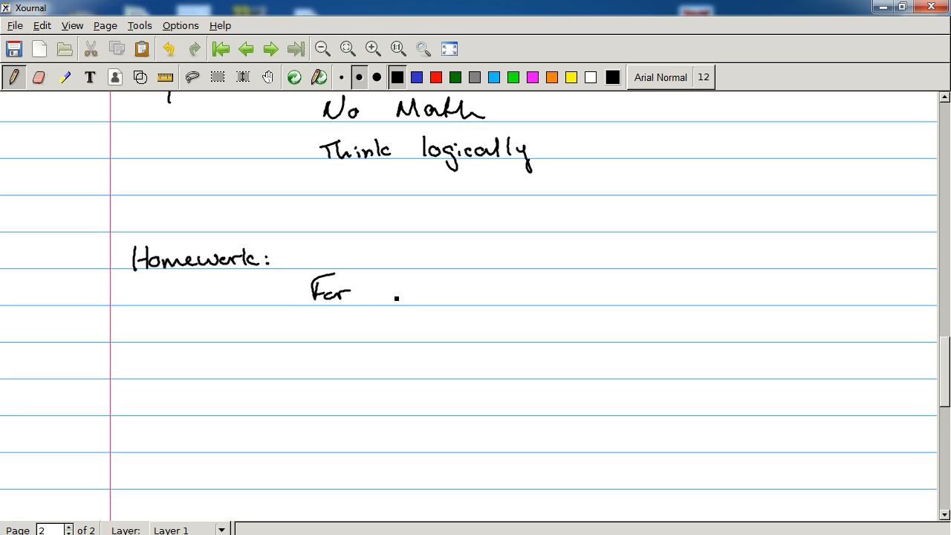
pyautogui.moveTo(379, 290); pyautogui.dragTo(483, 298)
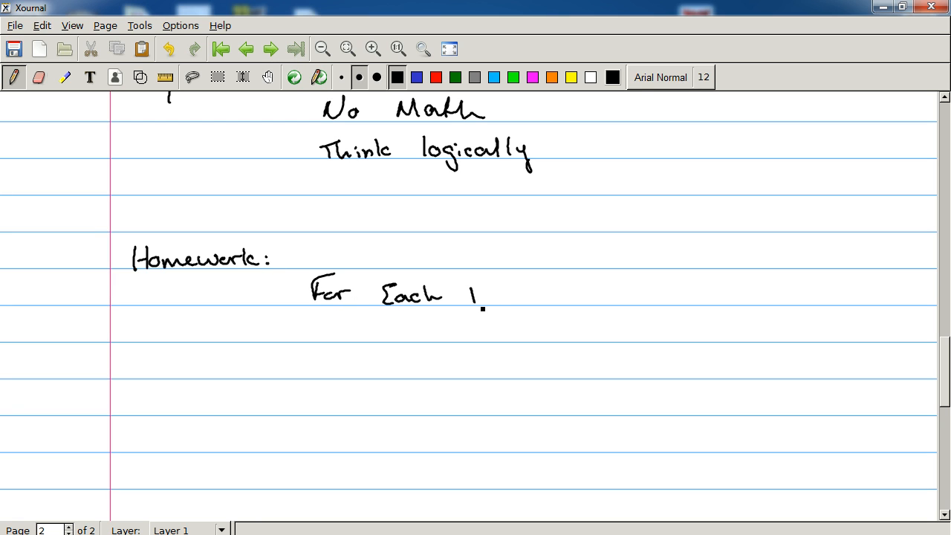
pyautogui.moveTo(464, 298); pyautogui.dragTo(553, 297)
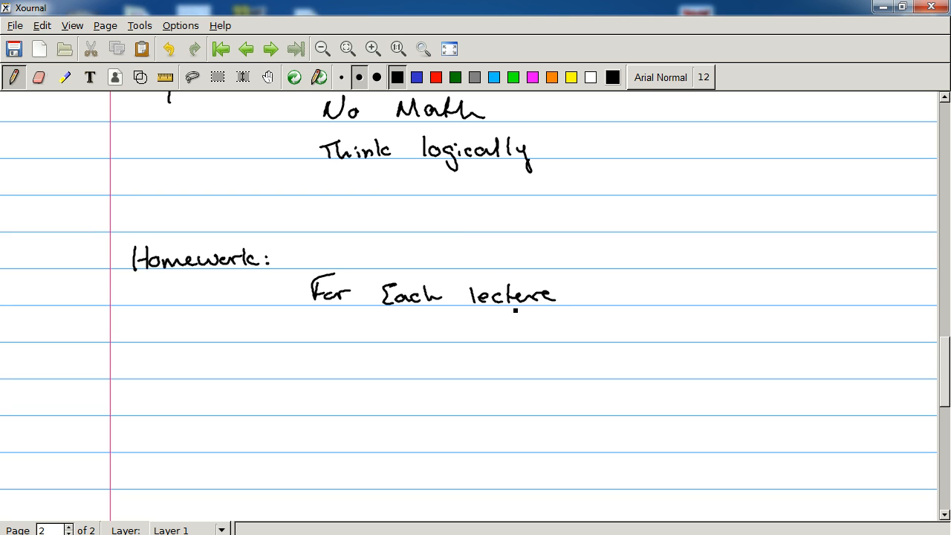
# Step: Handwrite 'Worked Solutions' on the second homework line
pyautogui.moveTo(318, 342); pyautogui.dragTo(399, 327)
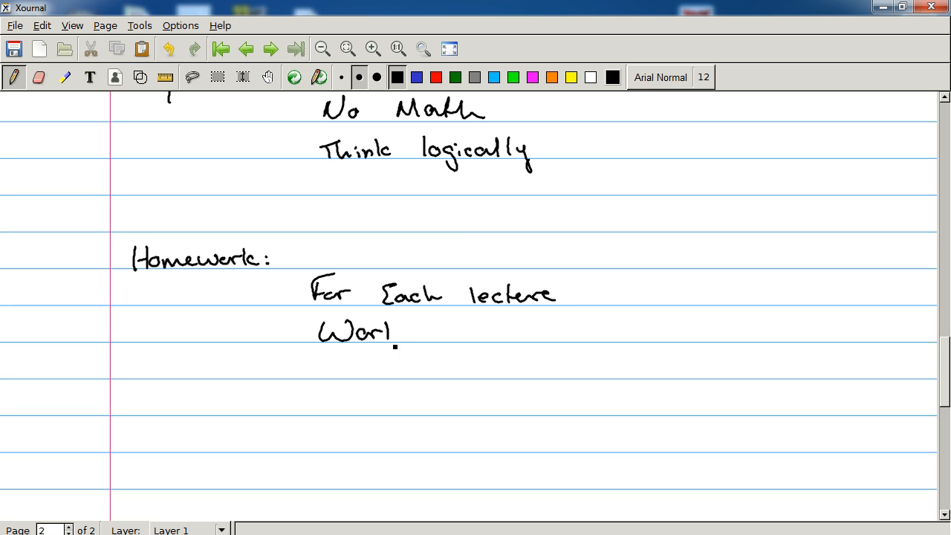
pyautogui.moveTo(399, 333); pyautogui.dragTo(475, 333)
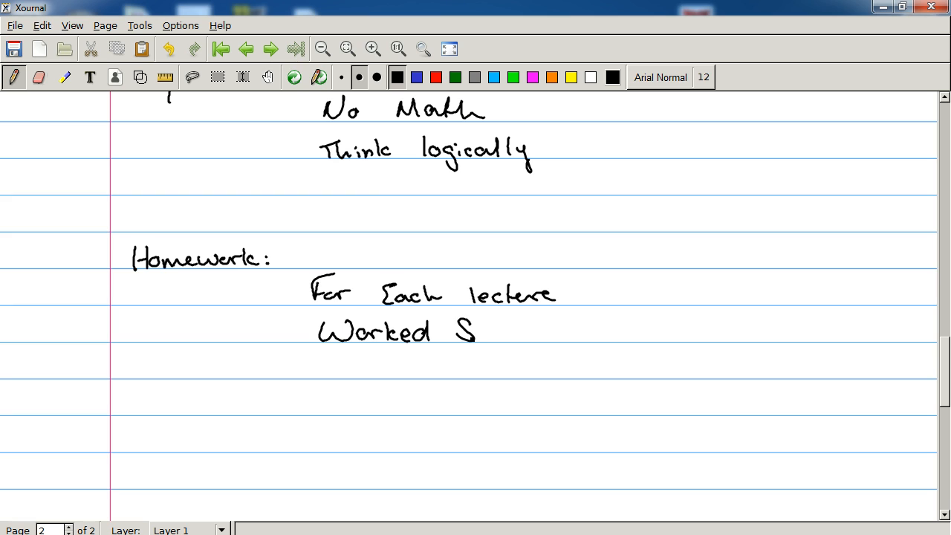
pyautogui.moveTo(478, 330); pyautogui.dragTo(553, 339)
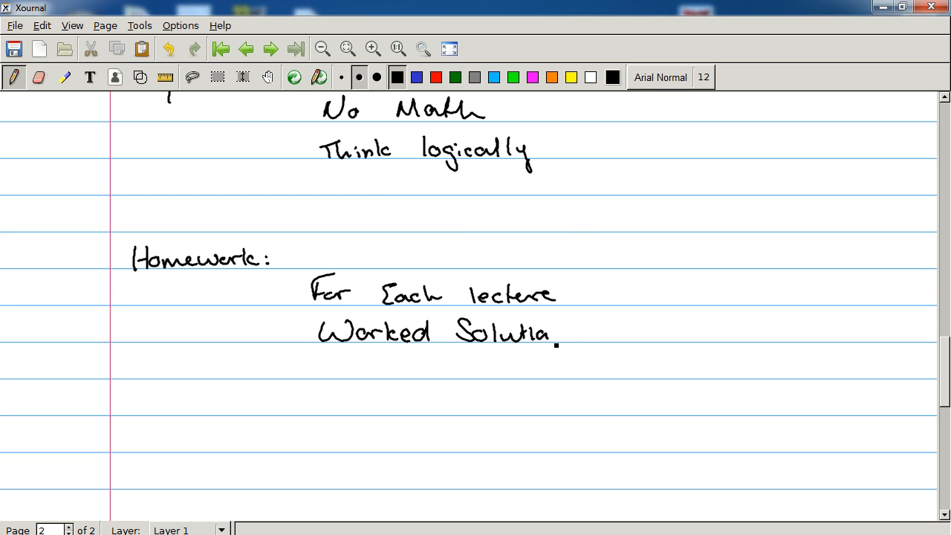